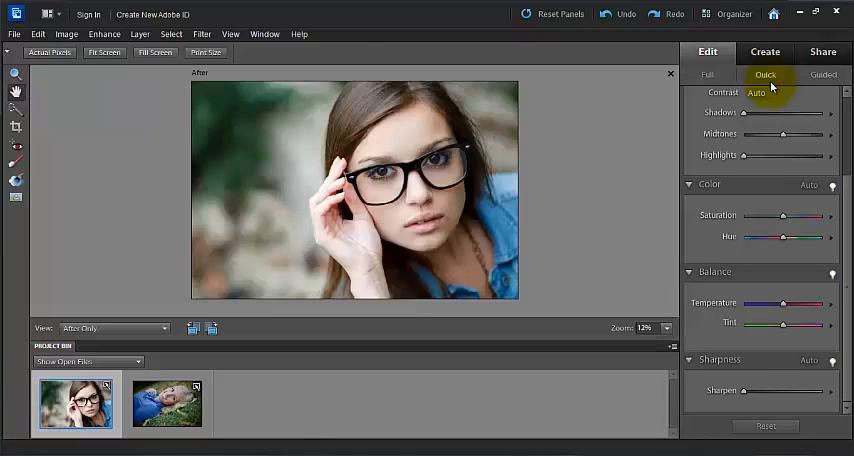
- Switch the Edit panel from Full to Guided mode to list the guided edits
click(822, 74)
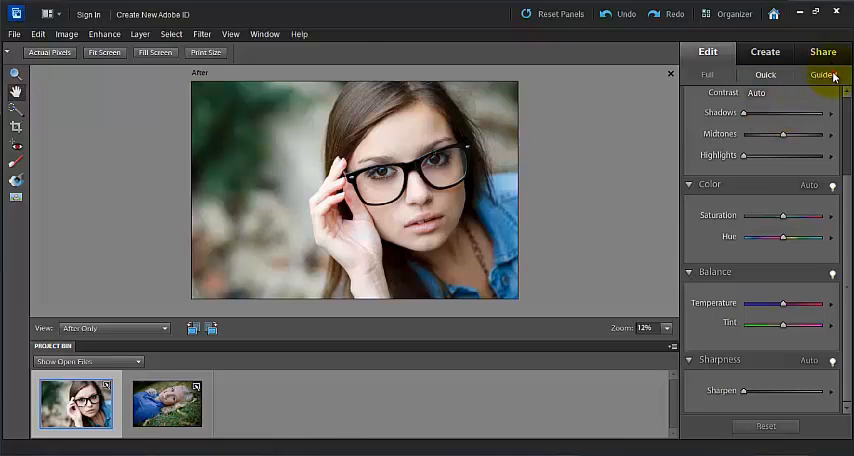
click(822, 74)
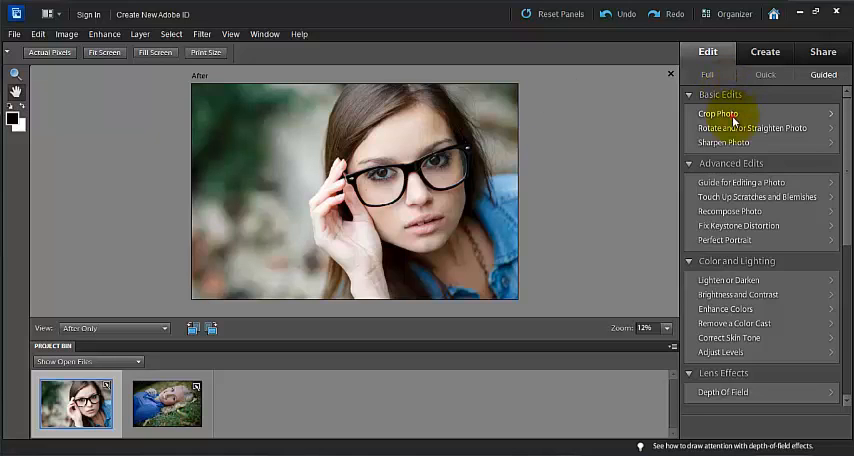
- In Crop Photo, try print-size crop box presets and return to Use Photo Ratio
click(718, 112)
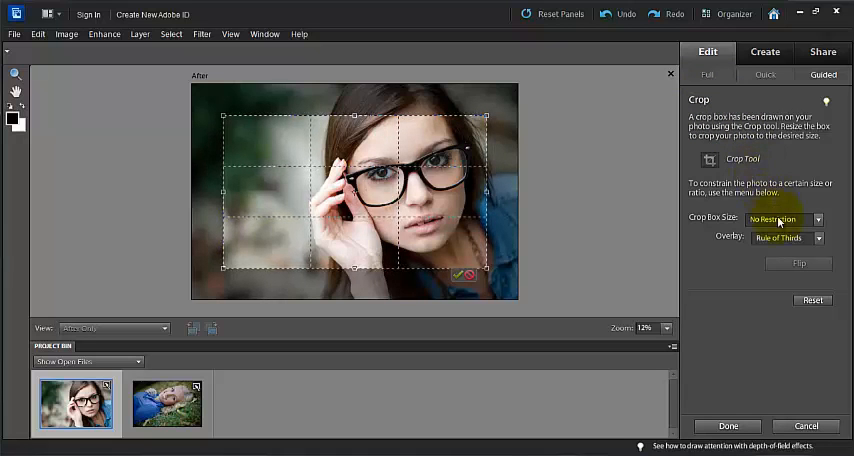
click(786, 220)
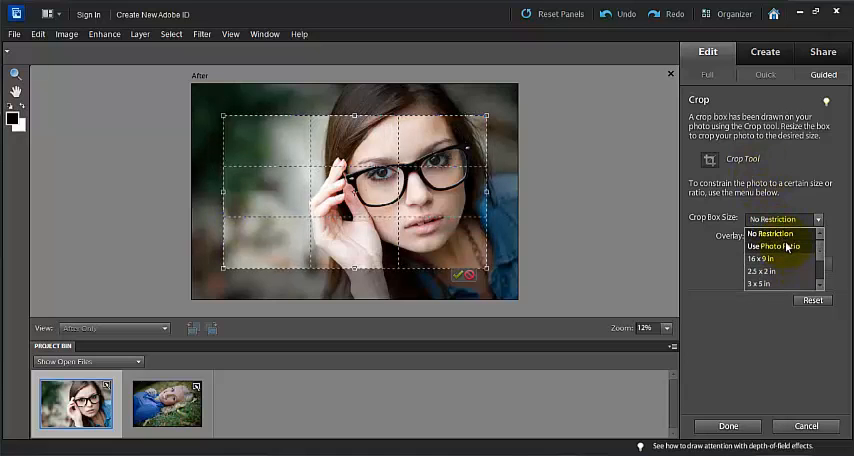
click(772, 246)
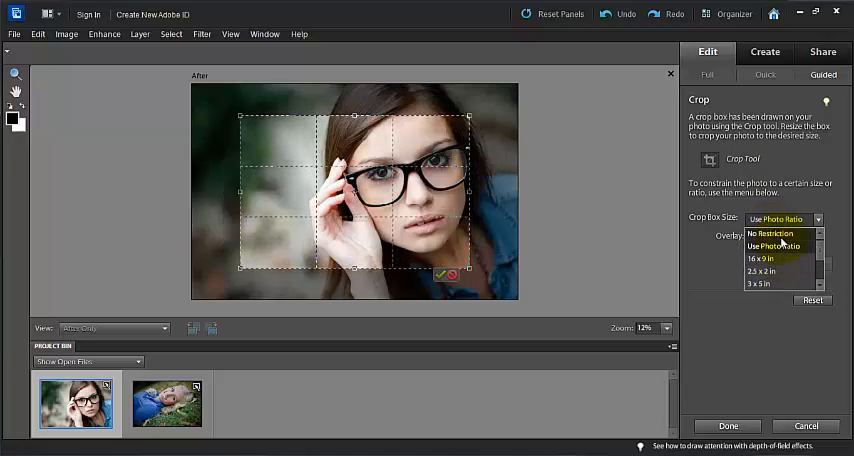
mouse_move(788, 246)
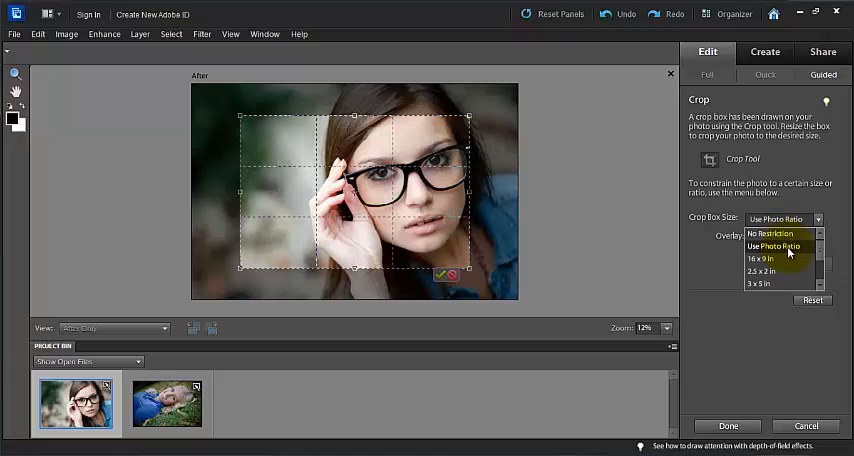
mouse_move(780, 258)
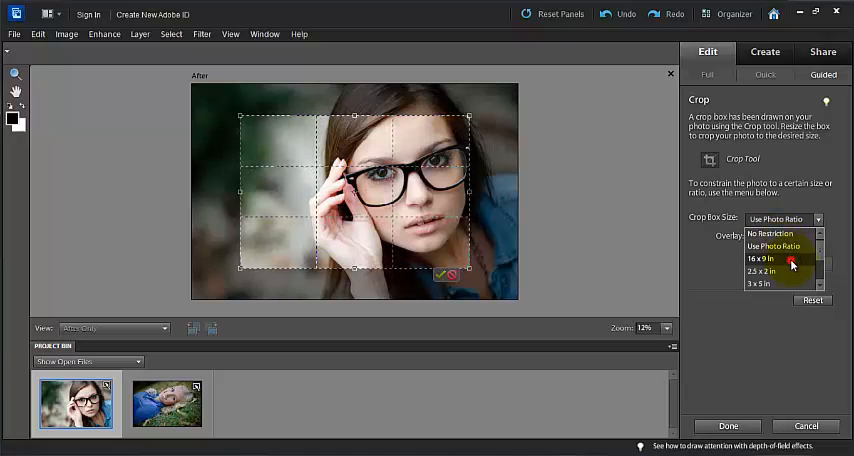
click(776, 246)
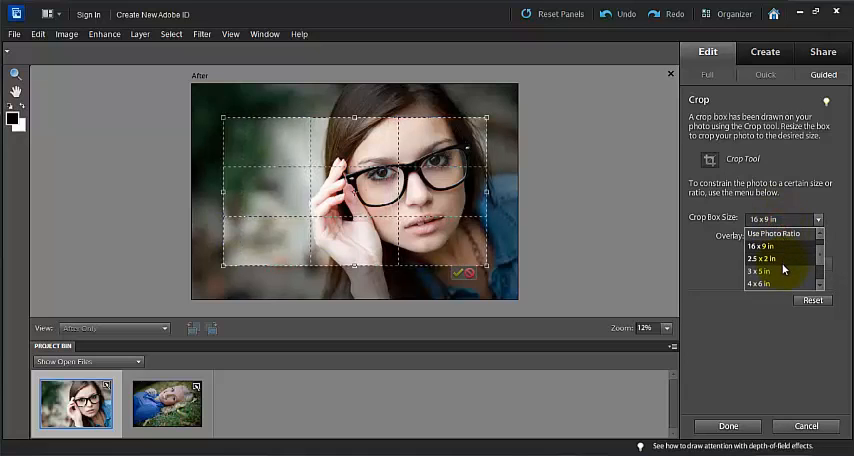
click(784, 268)
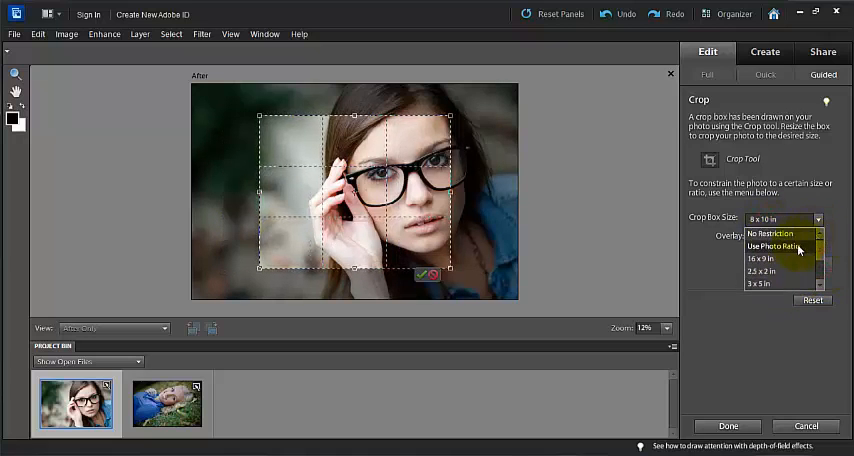
click(774, 246)
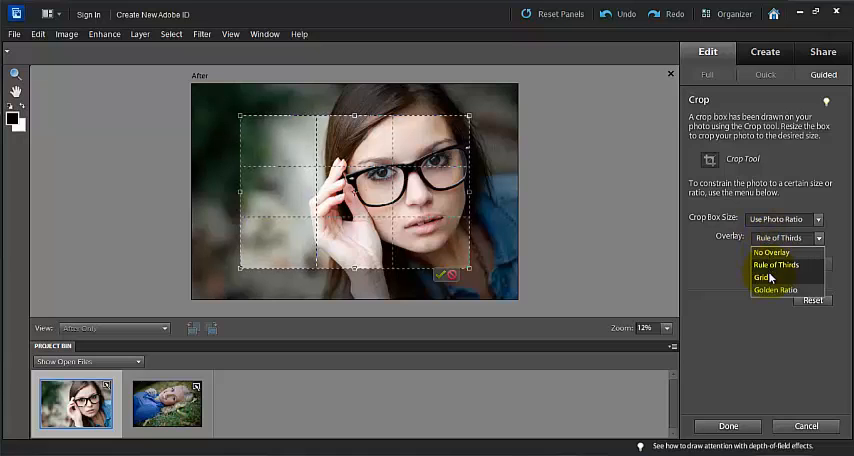
- Try the Grid and Golden Ratio composition overlays on the crop box
click(760, 276)
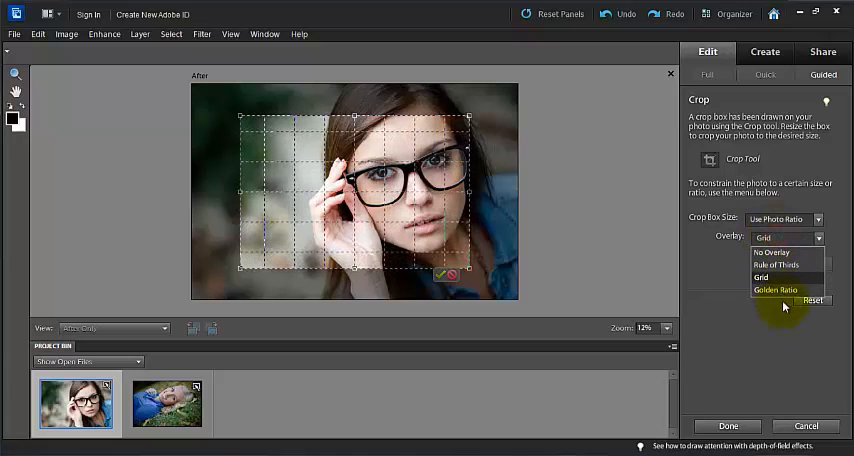
click(776, 288)
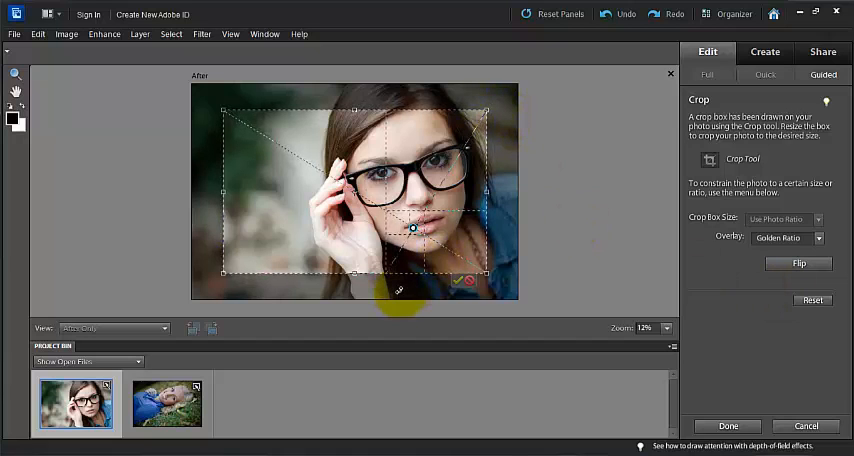
mouse_move(528, 294)
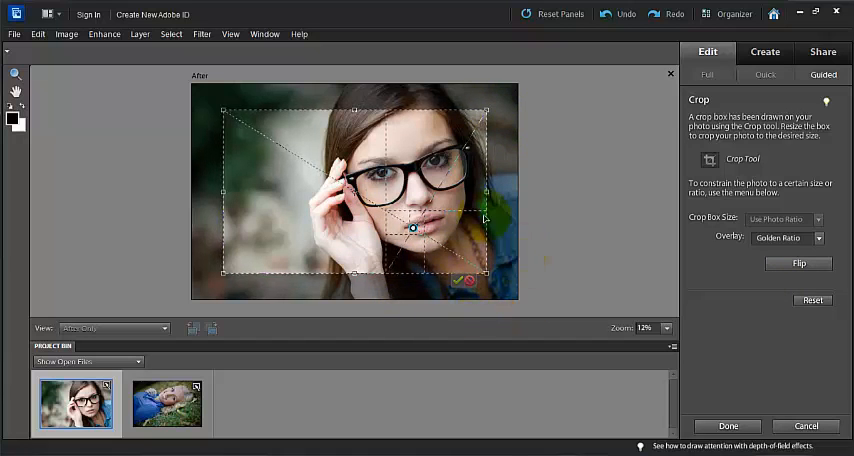
click(788, 236)
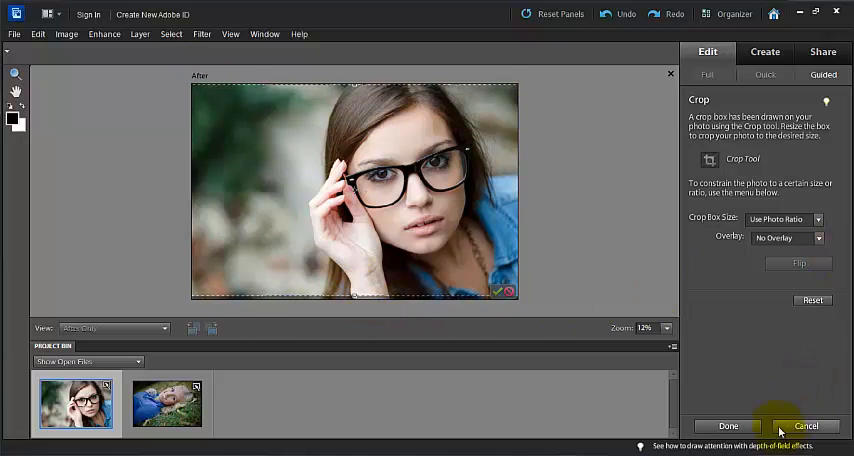
- Cancel the crop, then rotate the portrait a quarter turn and back upright
click(804, 426)
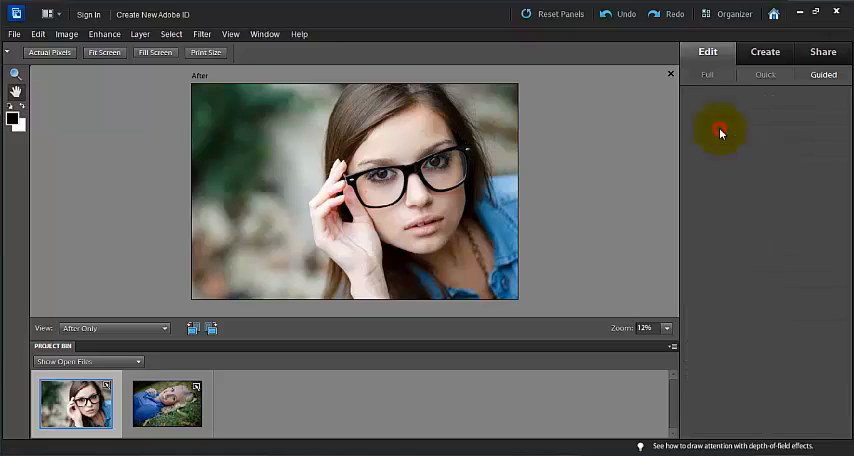
click(720, 132)
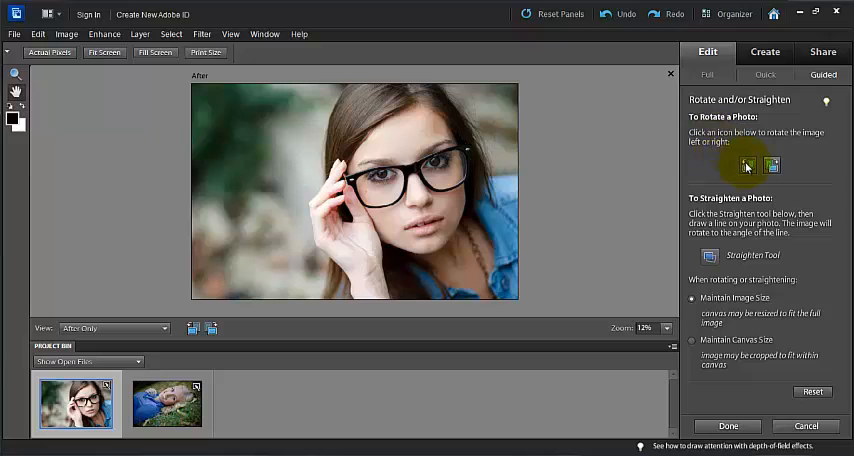
click(746, 166)
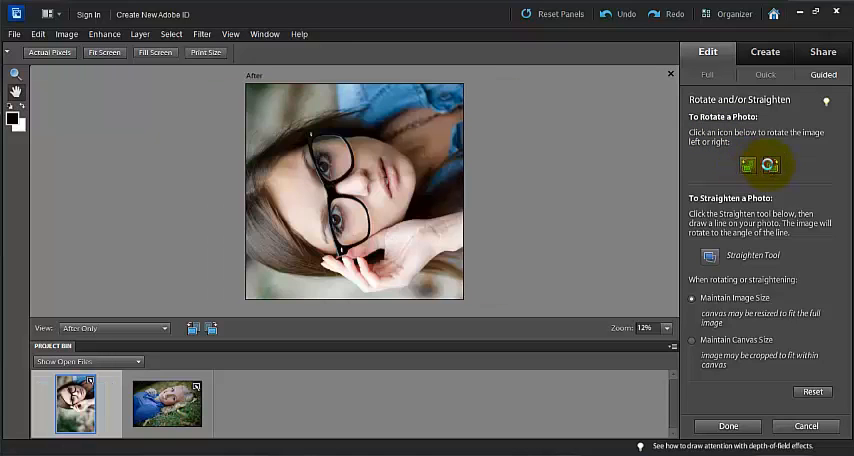
click(770, 164)
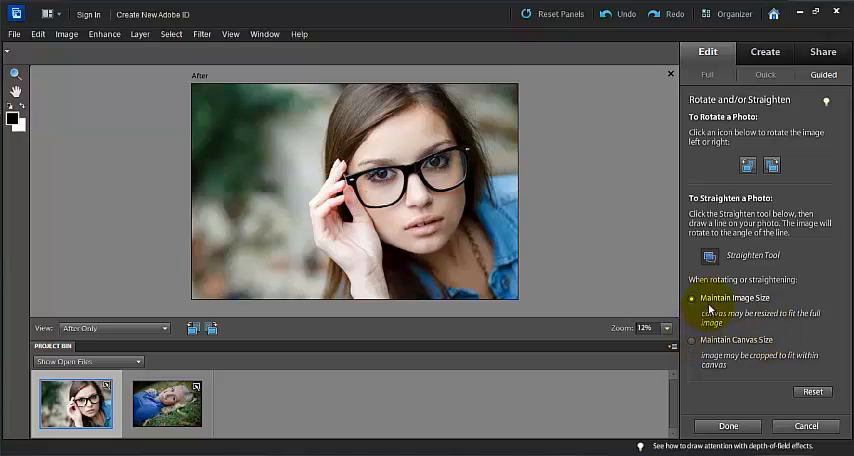
- Choose Maintain Image Size for straightening and finish the rotate edit with Done
click(692, 344)
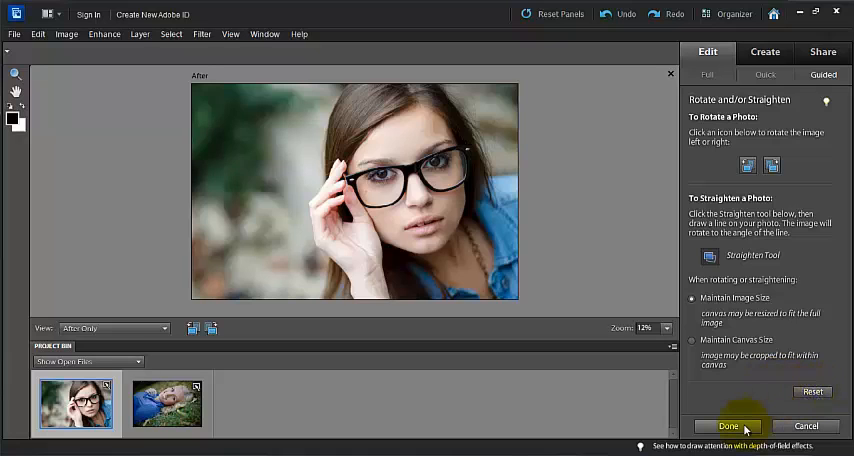
click(736, 426)
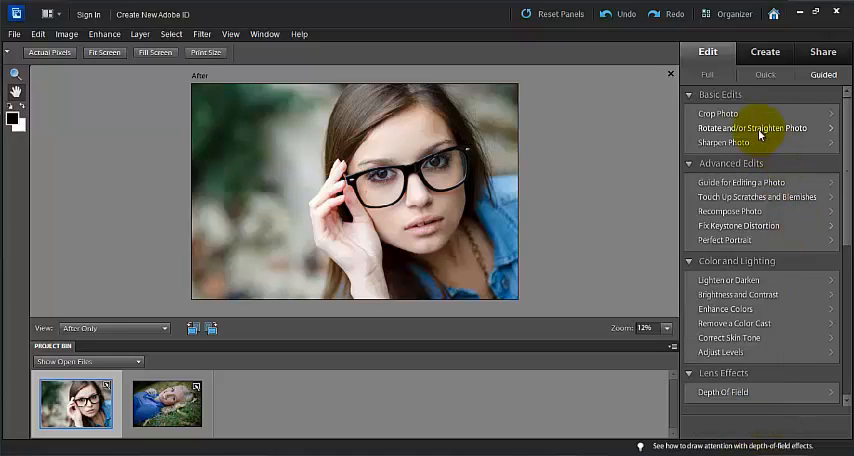
- In Sharpen Photo, drag the slider to raise the sharpening amount
click(728, 142)
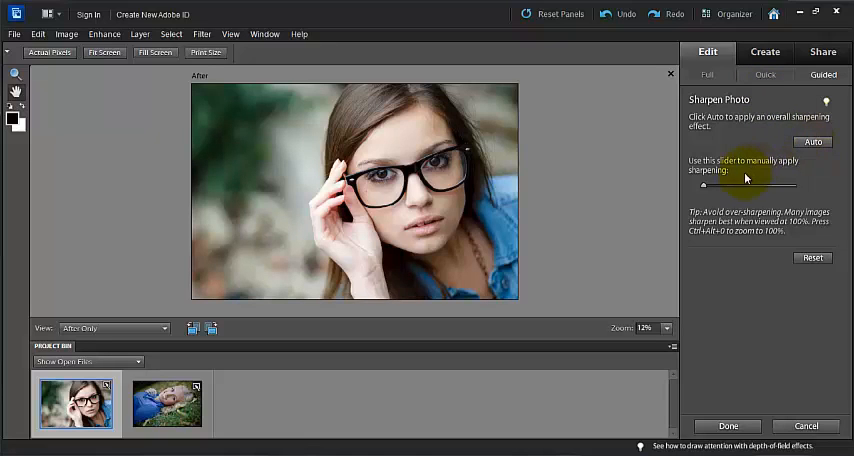
drag(700, 186, 724, 190)
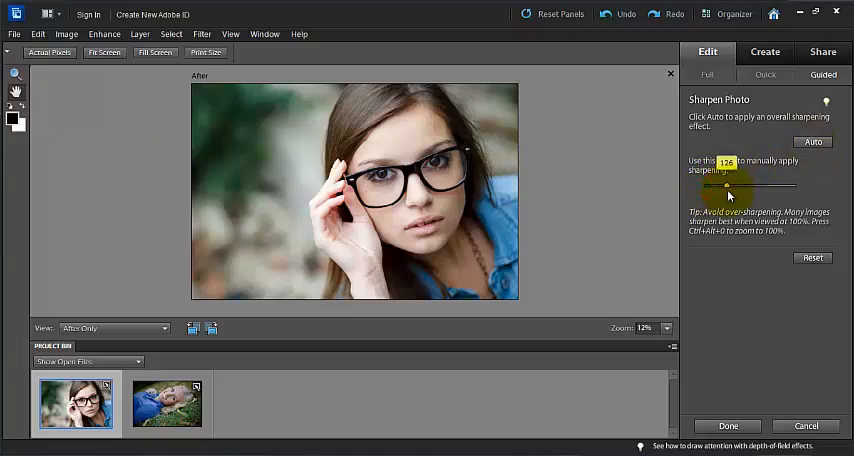
drag(724, 190, 804, 192)
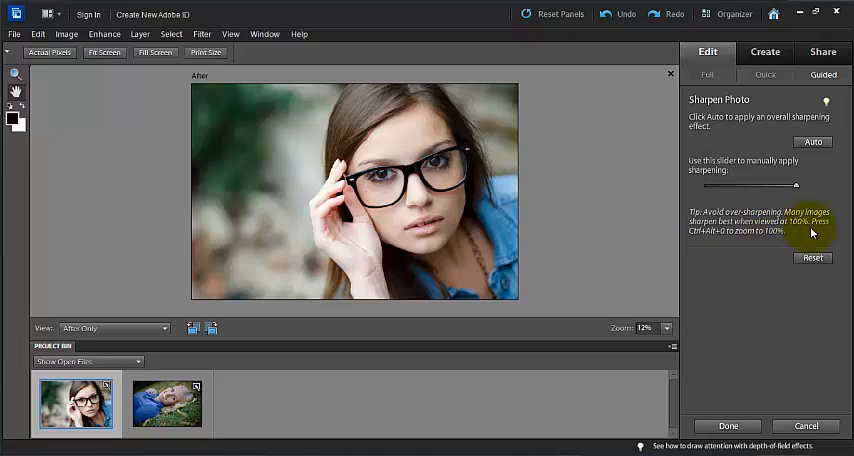
mouse_move(738, 240)
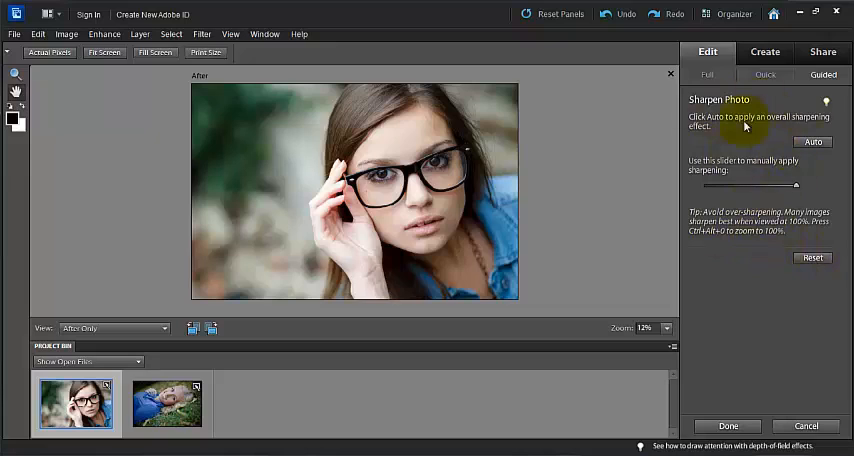
mouse_move(722, 244)
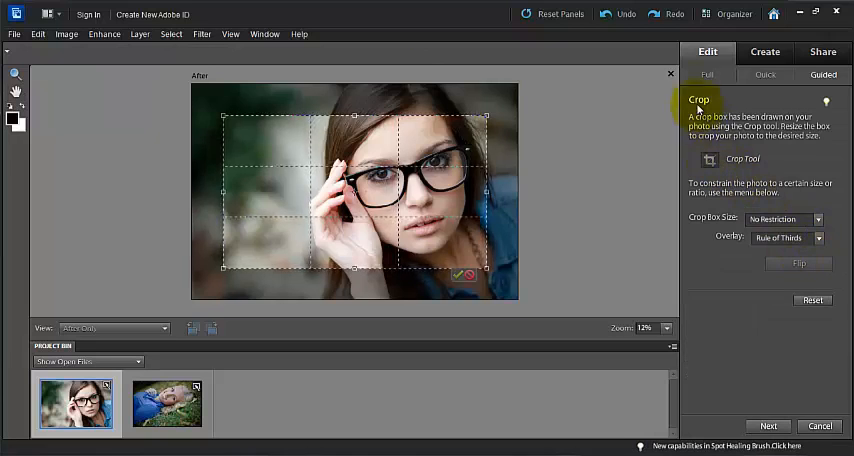
- Advance into Lighten or Darken a Photo and reset its sliders to defaults
click(768, 424)
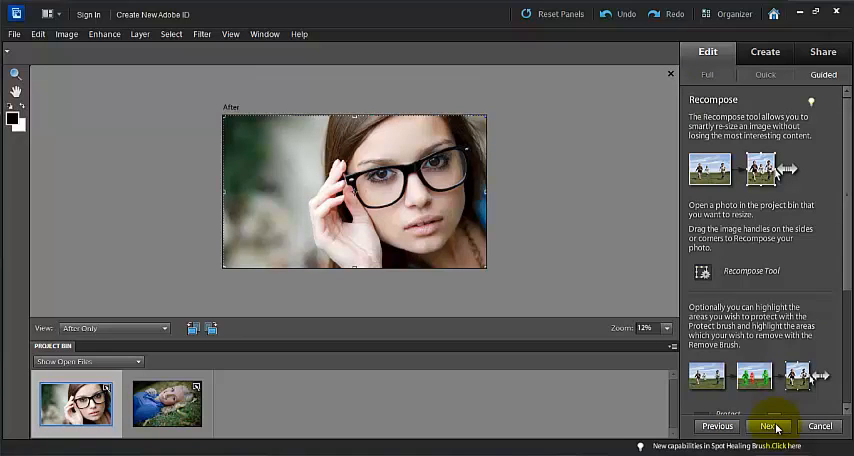
click(772, 426)
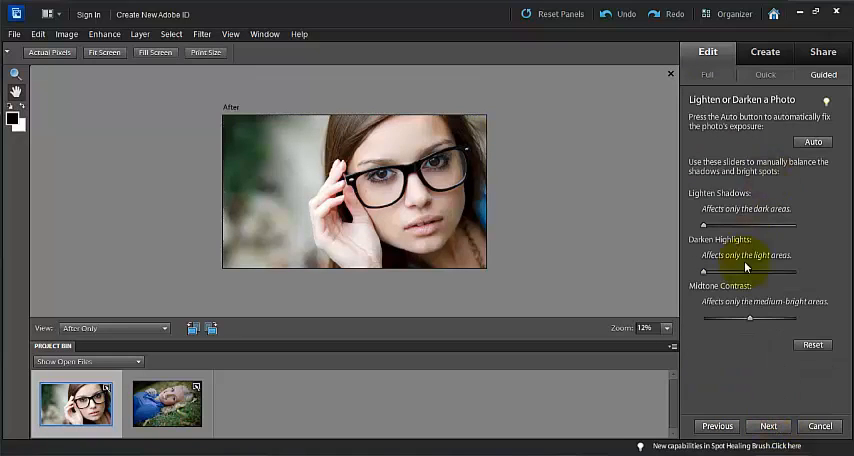
click(812, 344)
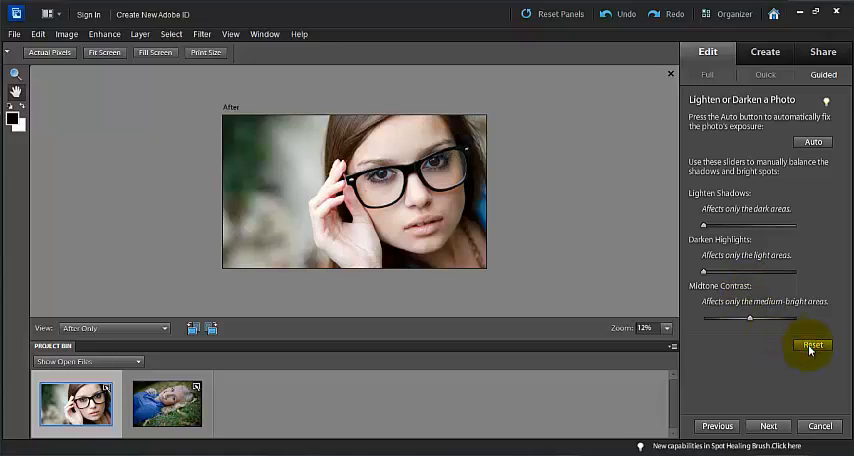
mouse_move(704, 228)
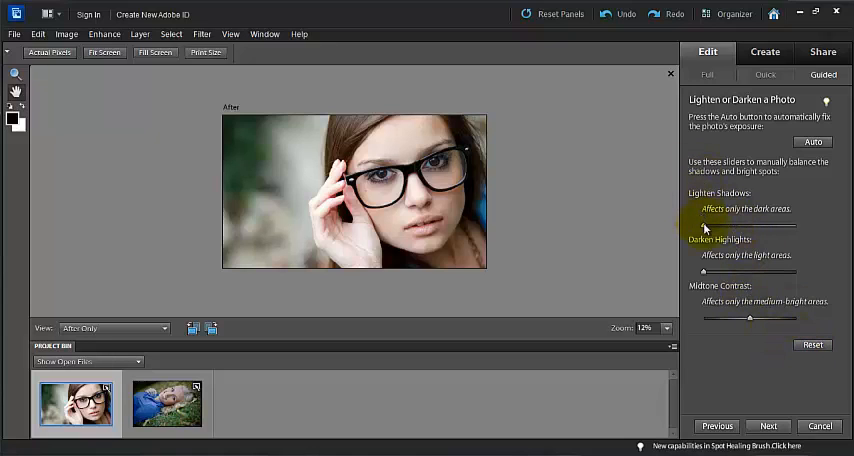
- Lighten the shadows and darken the highlights slightly, then leave the guide
drag(704, 230, 740, 230)
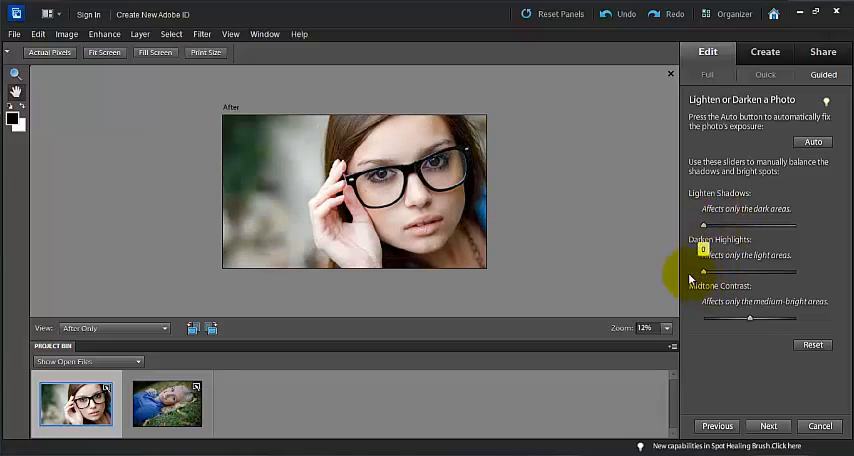
drag(704, 318, 764, 318)
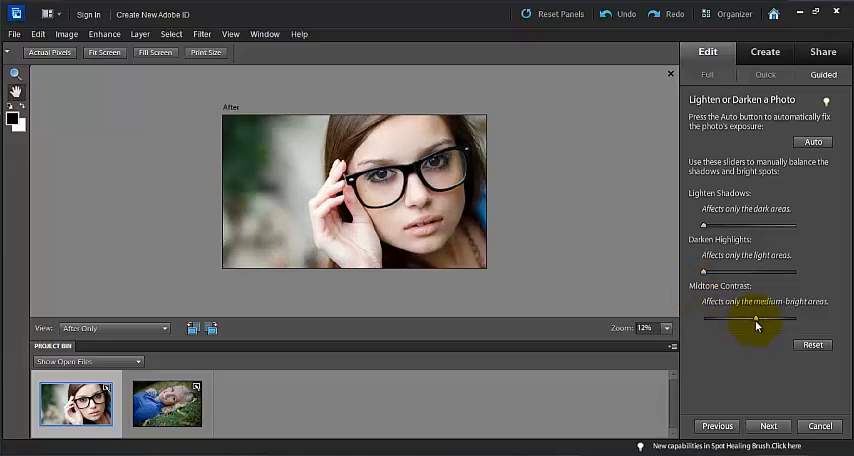
click(820, 424)
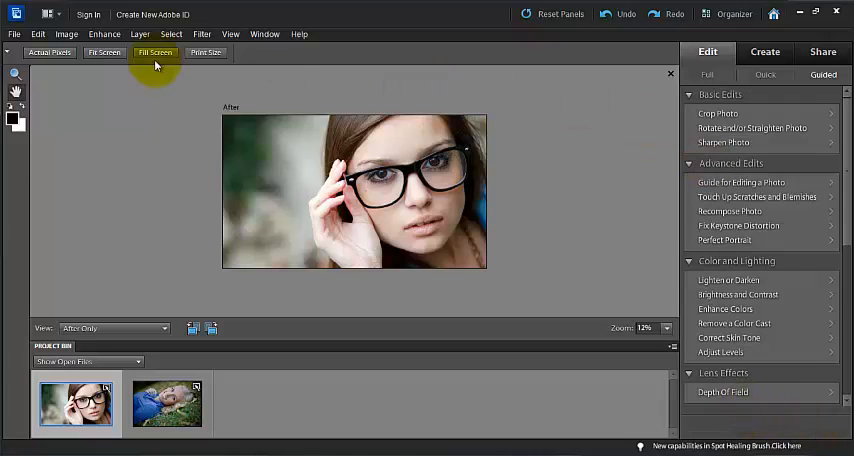
- View the portrait at Actual Pixels and pan to the woman's face
click(66, 34)
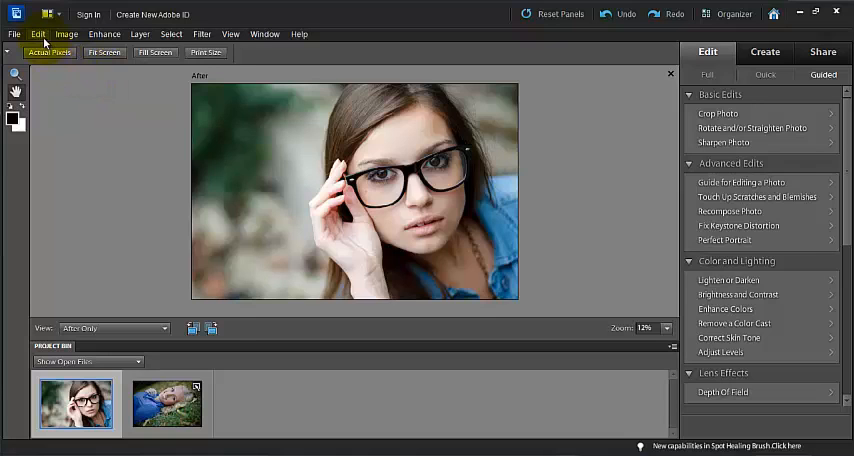
click(36, 32)
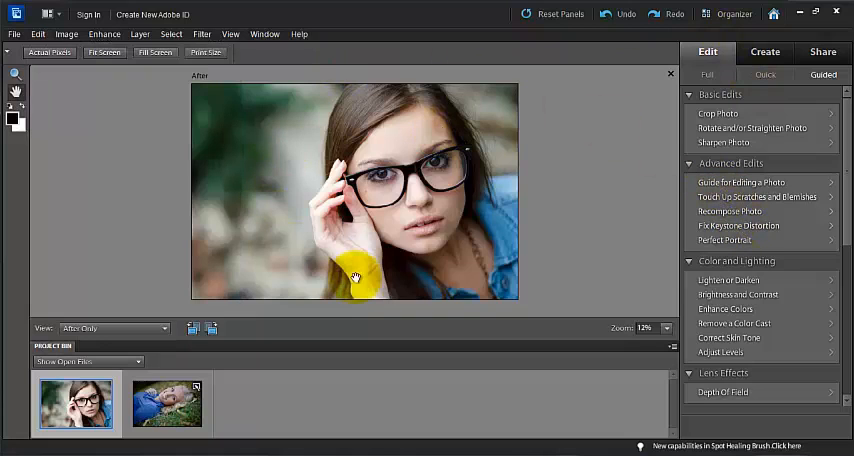
drag(360, 280, 432, 246)
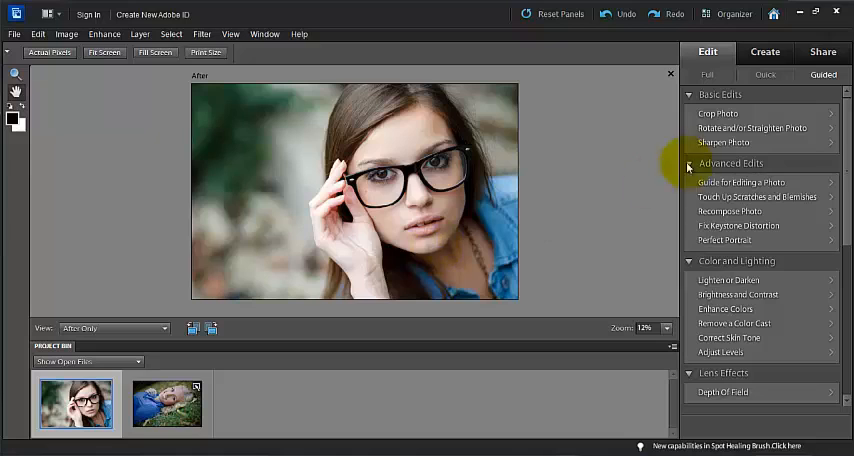
mouse_move(744, 200)
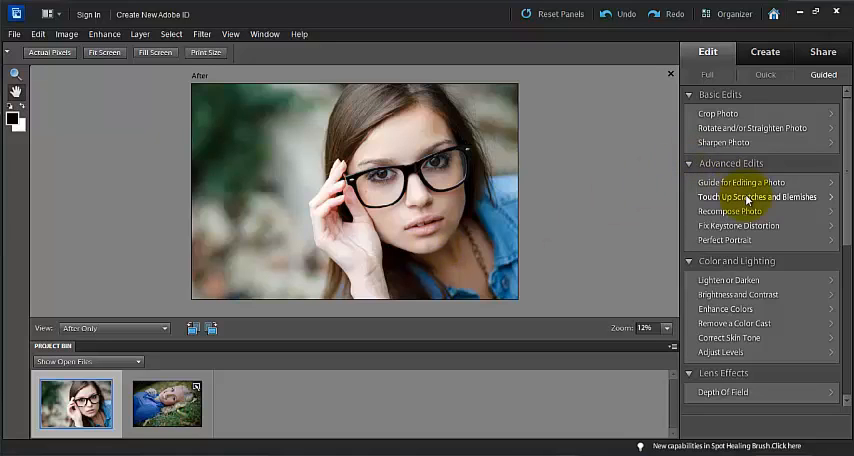
- In Touch Up Scratches and Blemishes, brush over a blemish on the woman's cheek
click(756, 196)
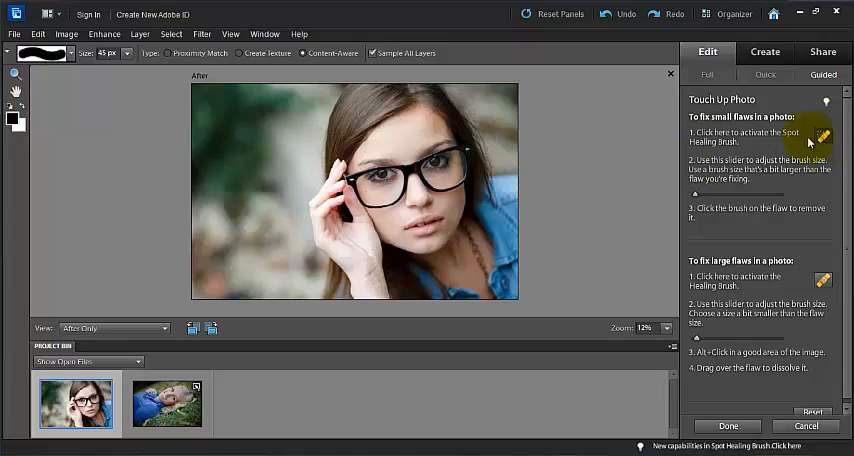
mouse_move(560, 172)
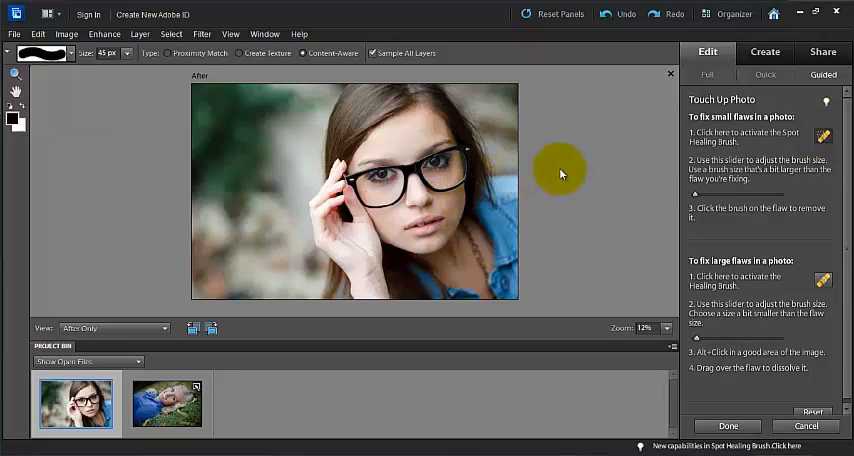
mouse_move(704, 188)
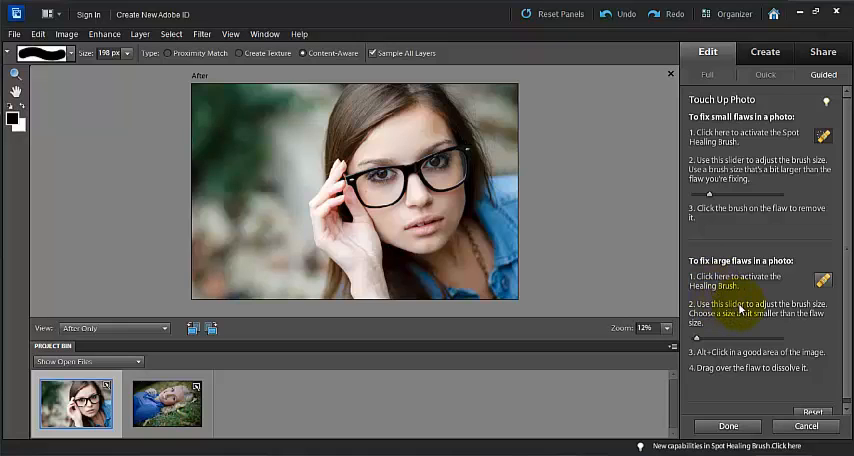
mouse_move(756, 314)
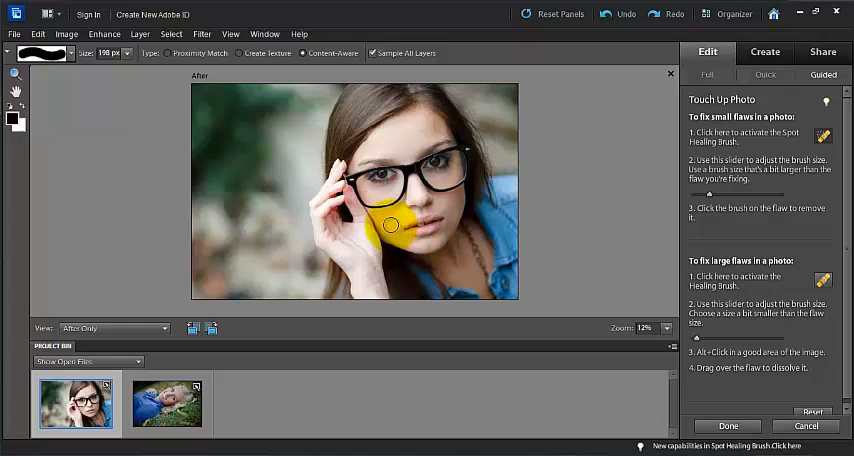
drag(384, 222, 378, 292)
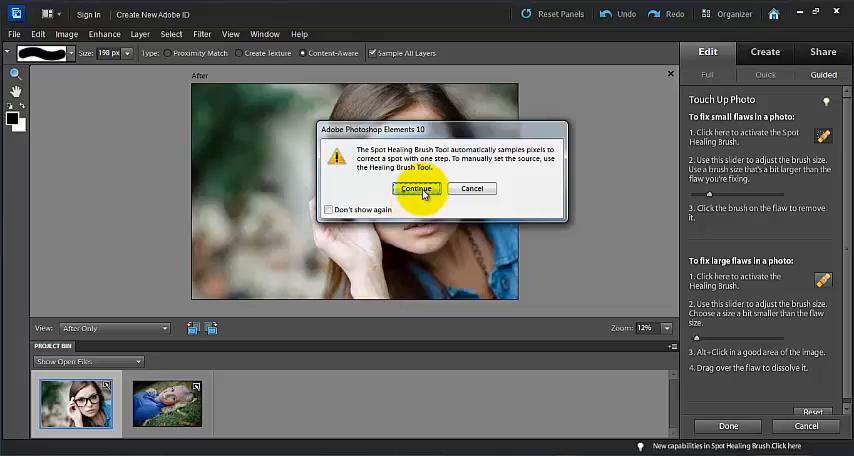
- Dismiss the Spot Healing Brush notice with Continue
click(416, 188)
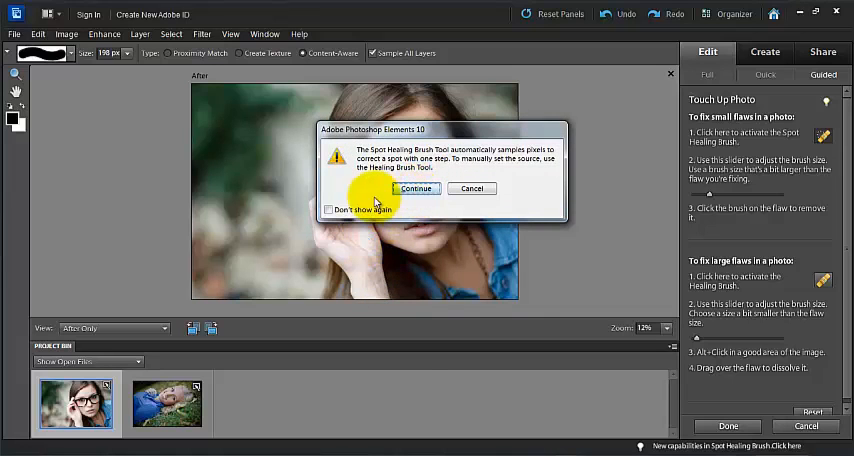
mouse_move(348, 210)
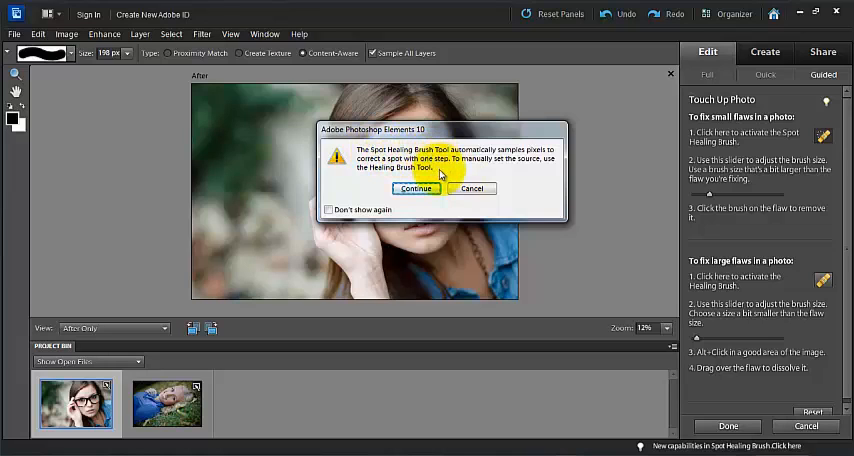
mouse_move(448, 192)
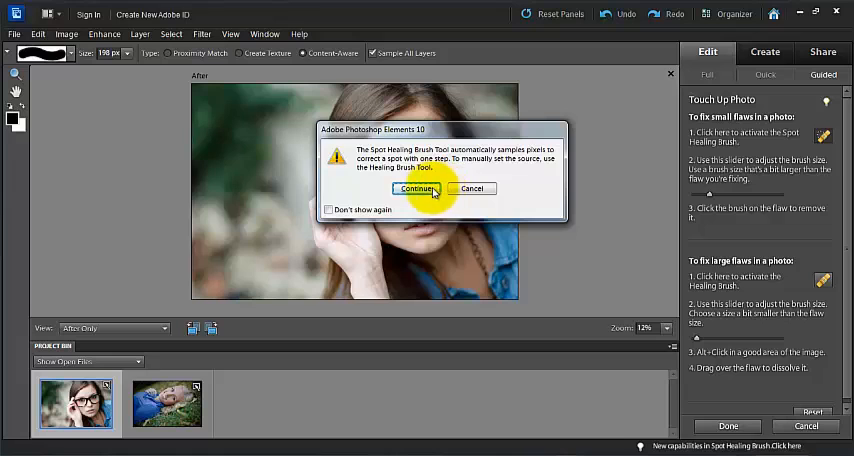
click(420, 188)
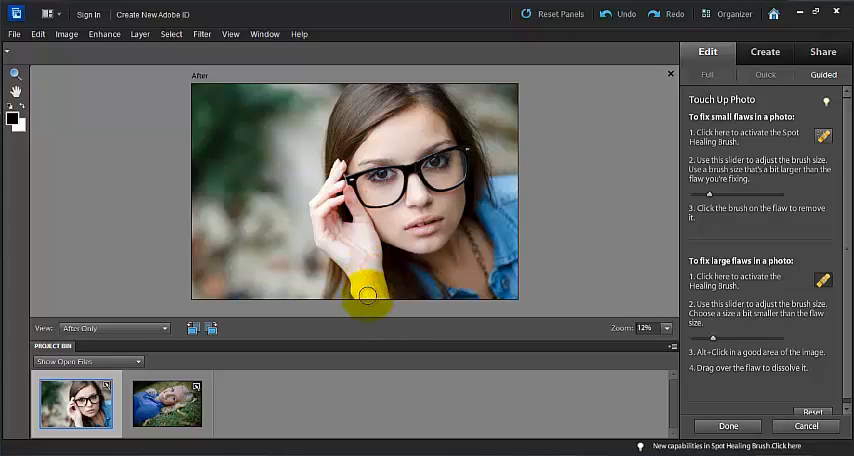
mouse_move(718, 352)
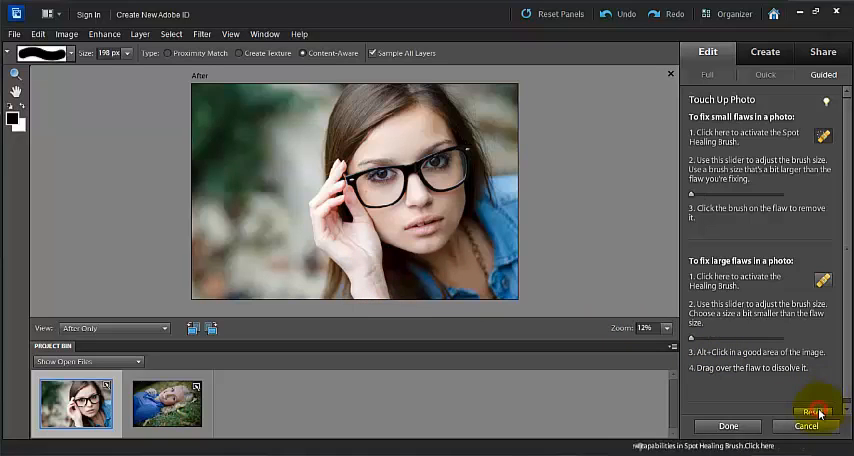
- Cancel the touch-up and scroll down the Fix Keystone Distortion guide
click(802, 424)
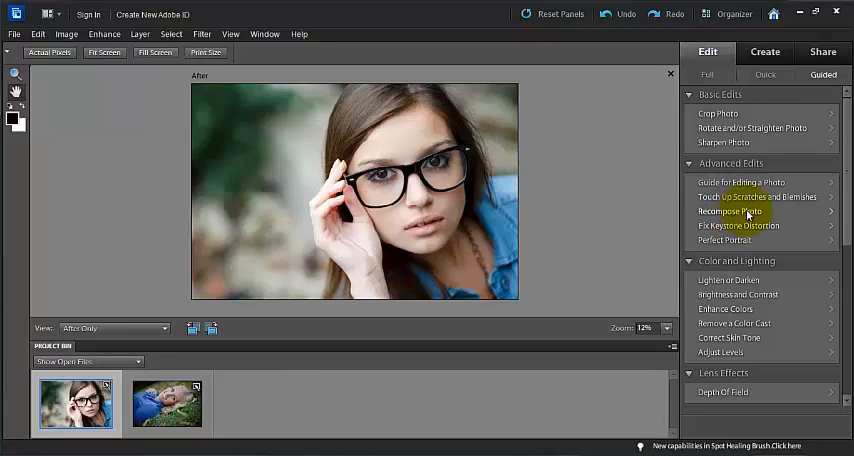
mouse_move(744, 226)
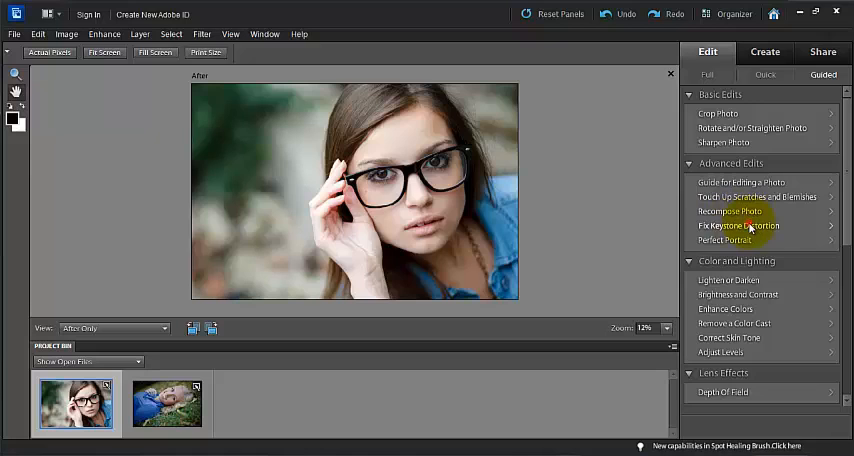
click(738, 224)
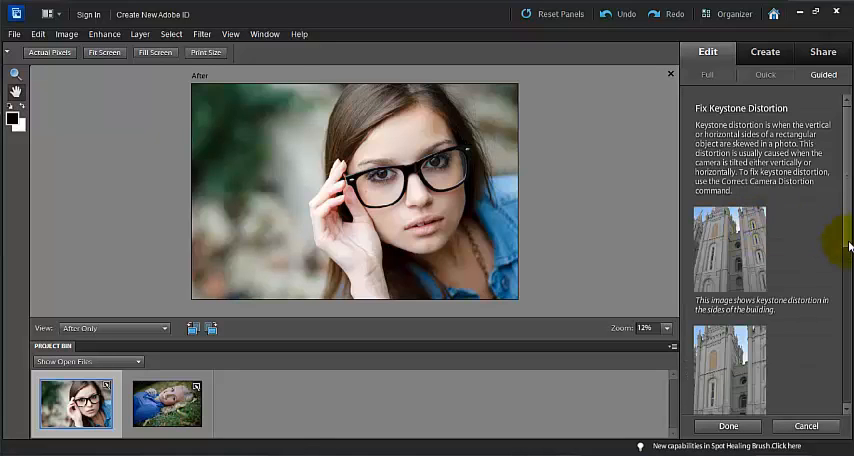
scroll(down, 3)
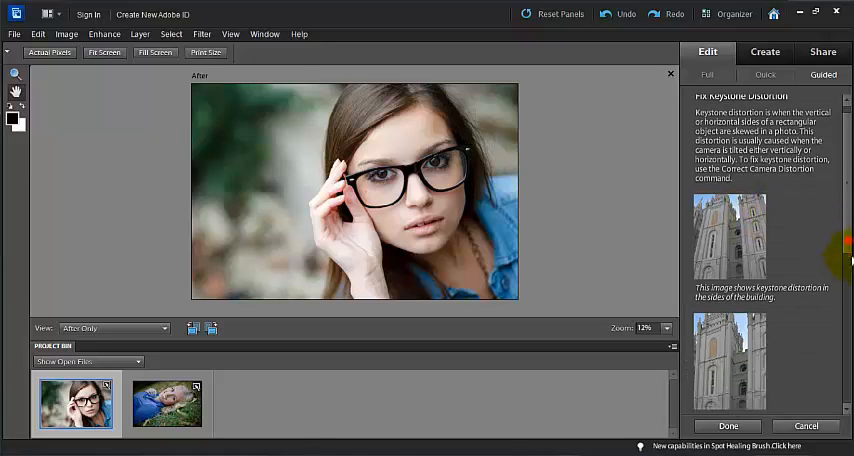
scroll(down, 3)
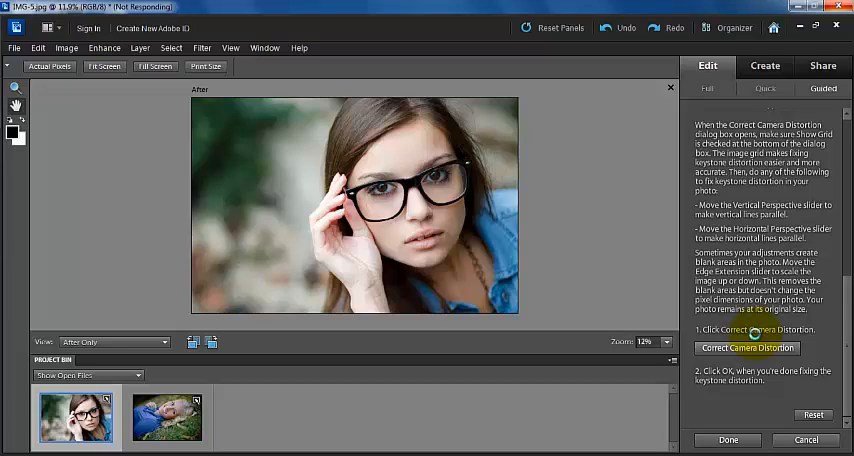
- In Correct Camera Distortion, set Remove Distortion to about -1.00
click(746, 348)
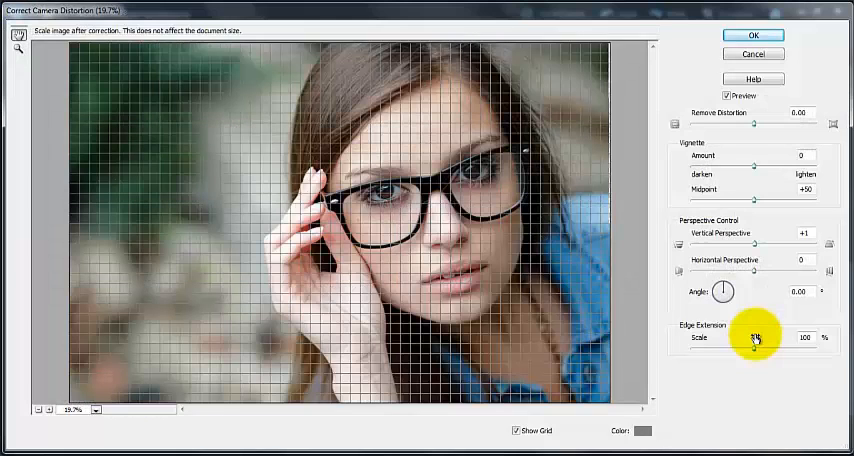
mouse_move(790, 192)
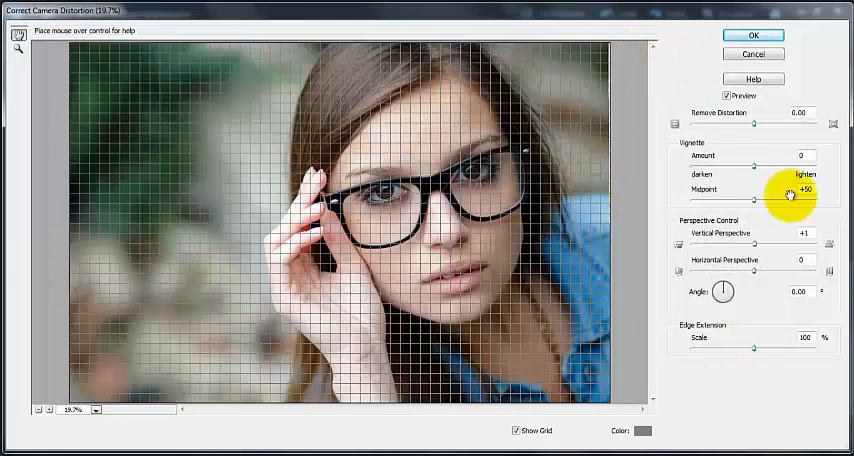
drag(760, 124, 764, 124)
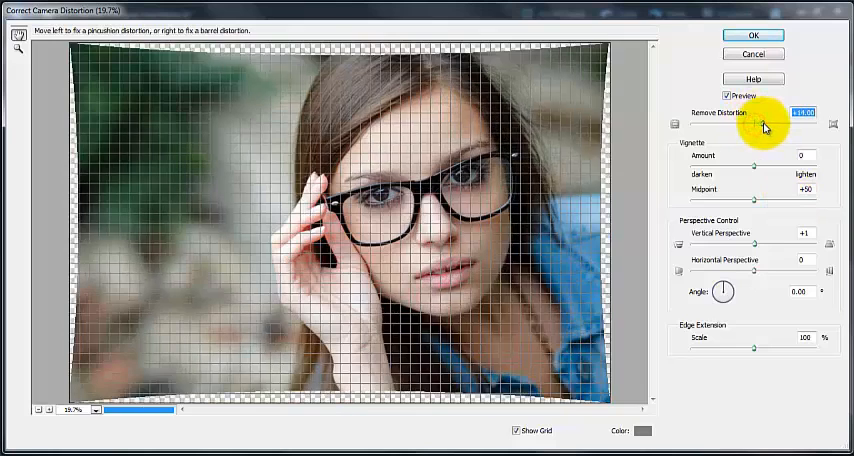
drag(764, 126, 766, 126)
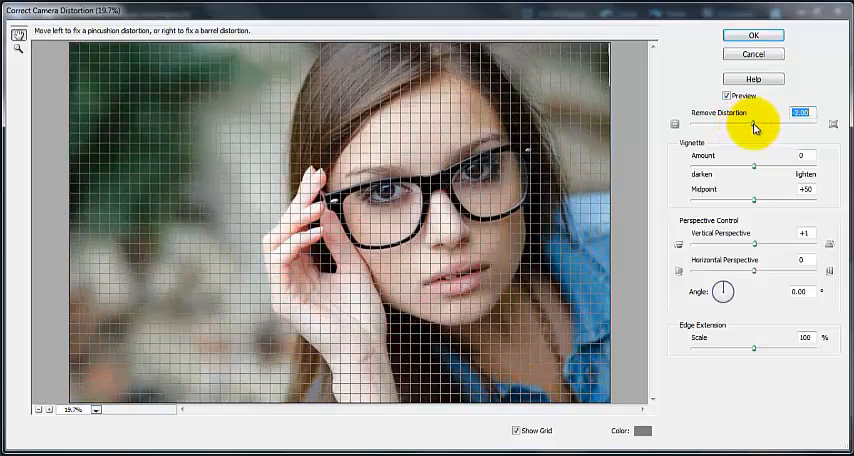
mouse_move(760, 166)
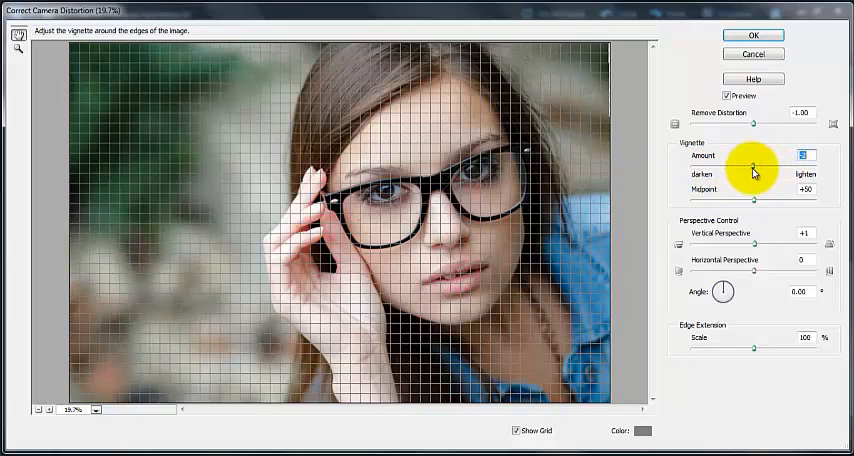
- Nudge the vignette midpoint, then try the vertical and horizontal perspective sliders, leaving vertical at 0
click(760, 188)
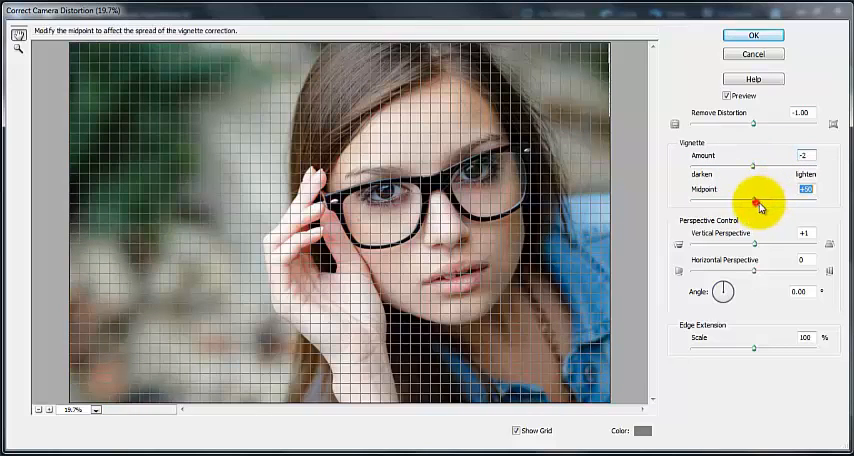
drag(760, 204, 752, 204)
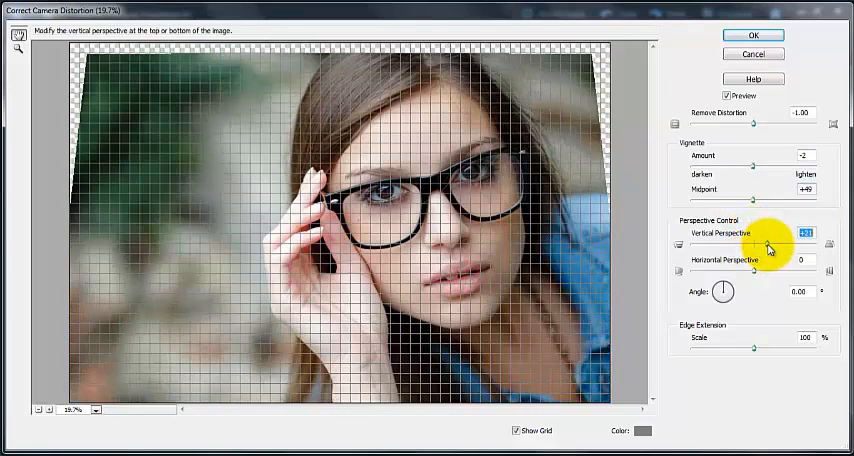
drag(764, 250, 744, 250)
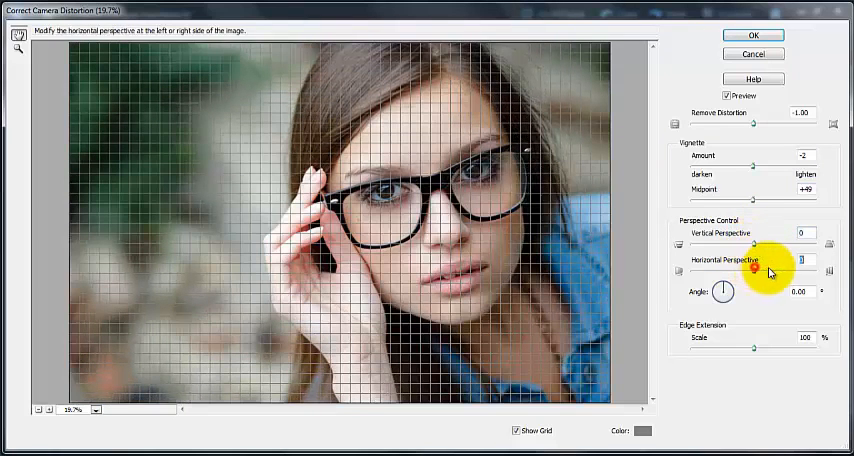
drag(768, 272, 744, 272)
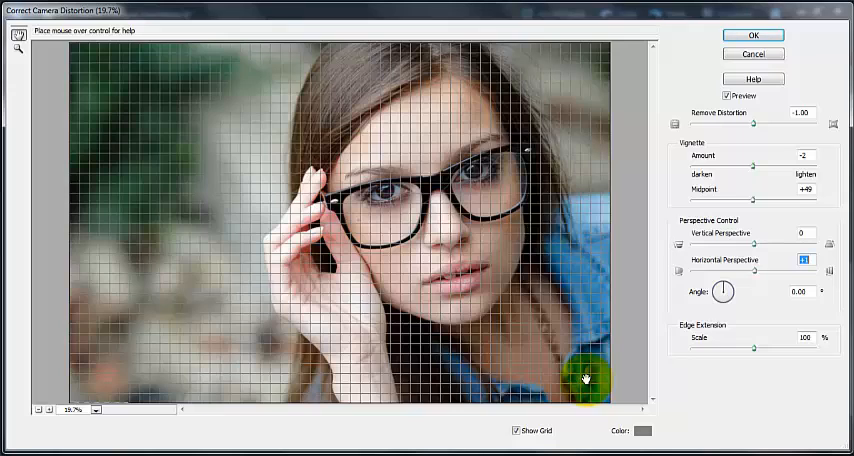
mouse_move(702, 348)
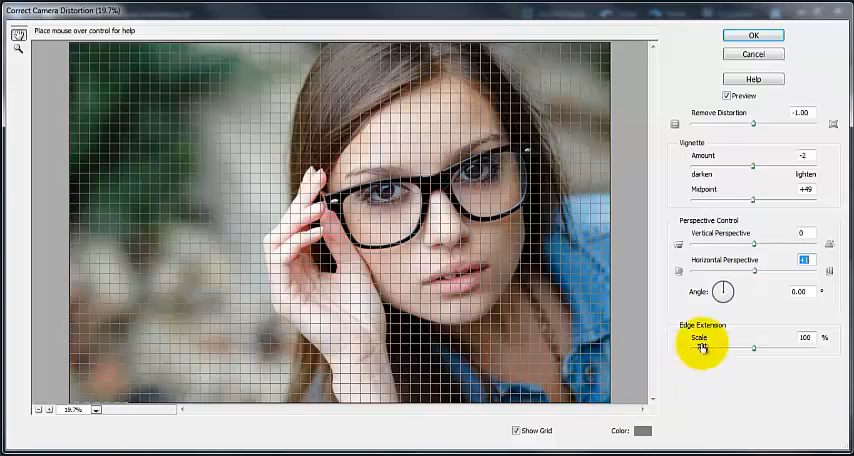
mouse_move(660, 368)
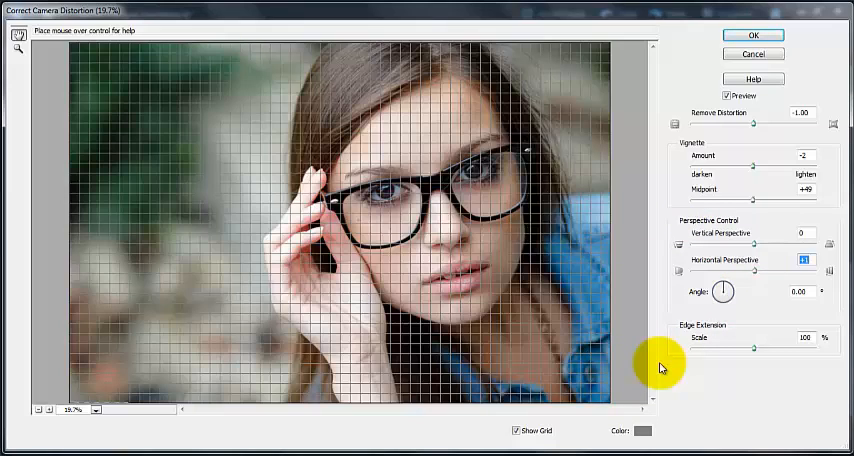
mouse_move(640, 432)
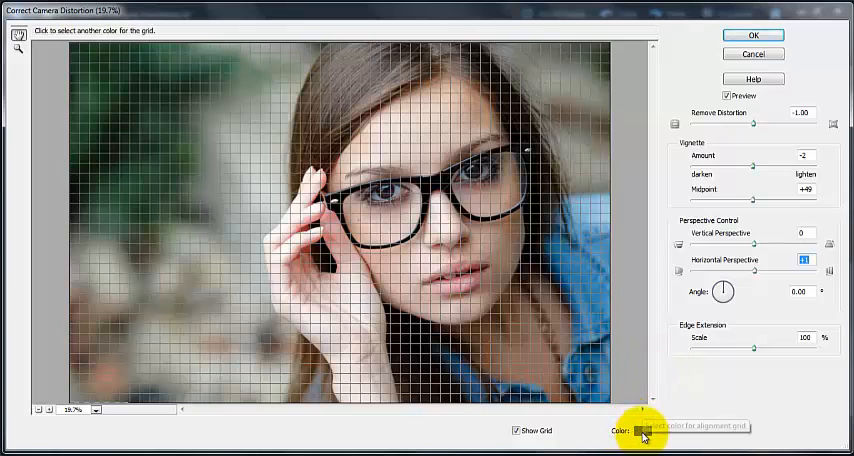
- Set the alignment grid colour to red and toggle Show Grid off and back on
click(642, 432)
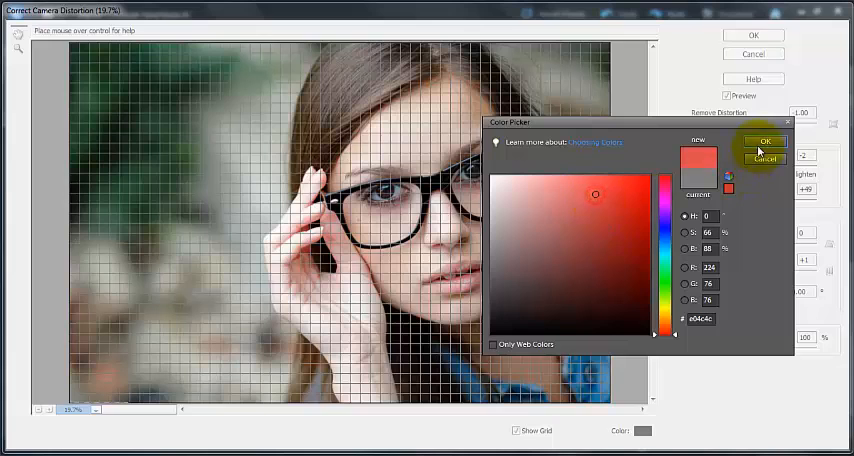
click(764, 140)
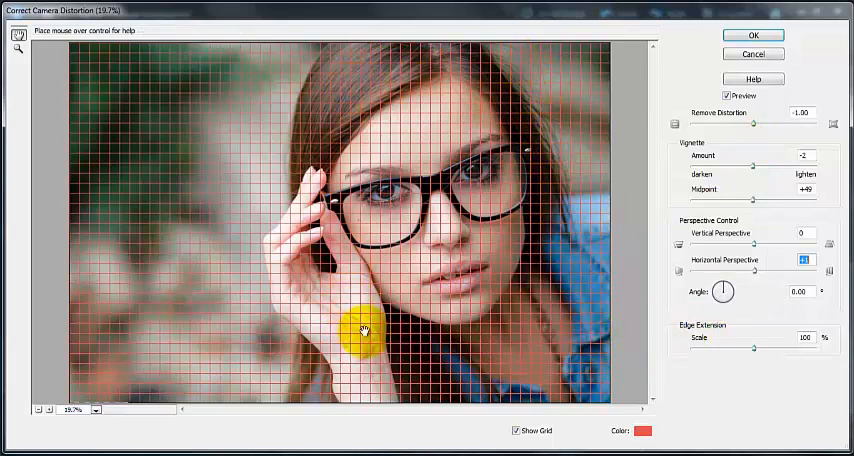
click(516, 432)
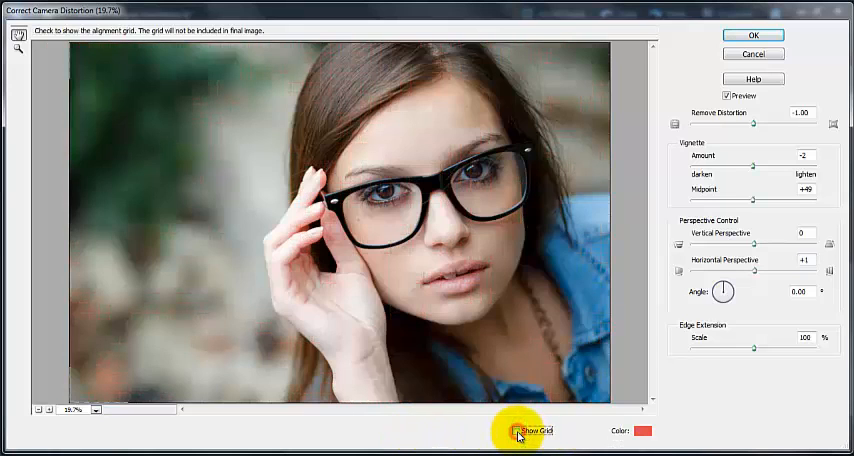
click(514, 430)
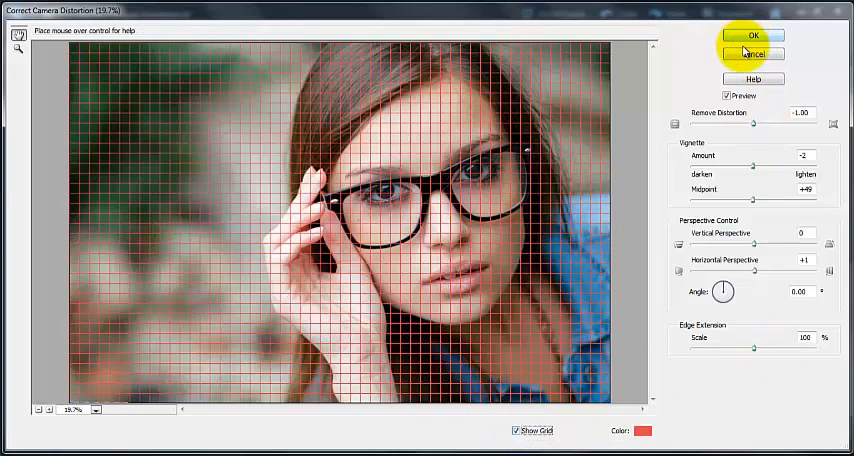
mouse_move(752, 54)
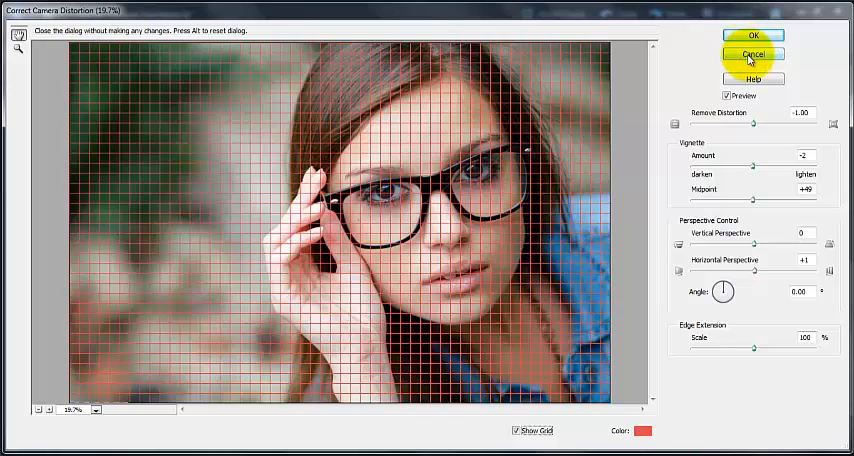
- Cancel Correct Camera Distortion and start the Perfect Portrait guided edit
click(752, 54)
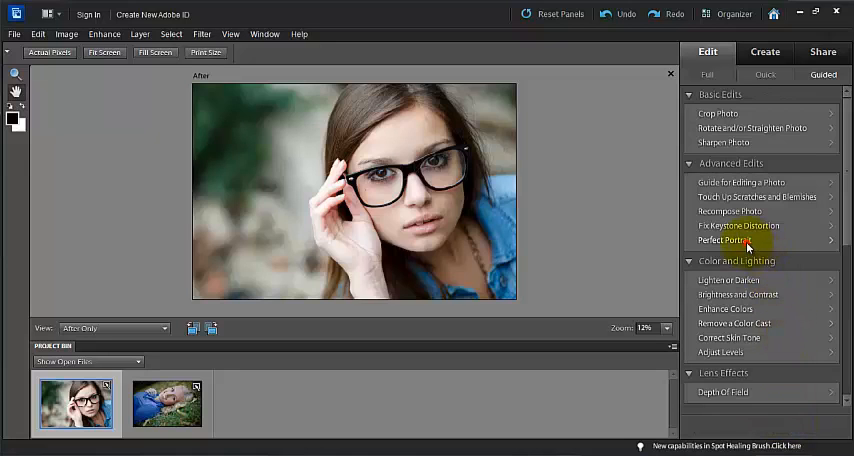
click(724, 240)
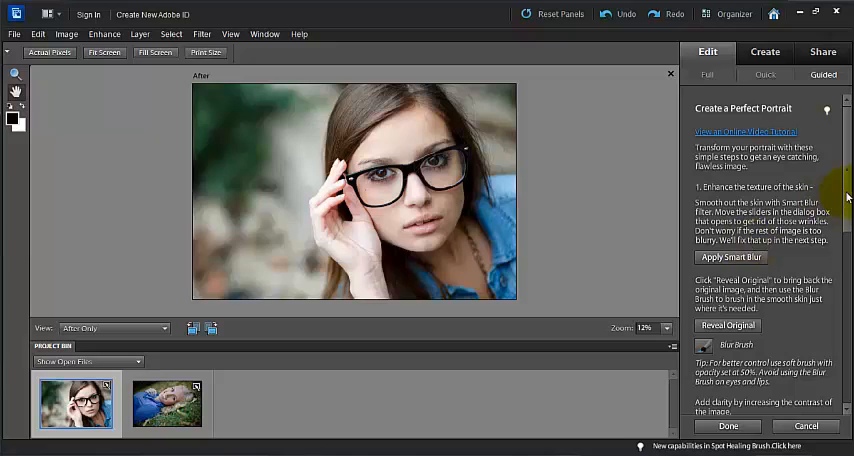
mouse_move(792, 176)
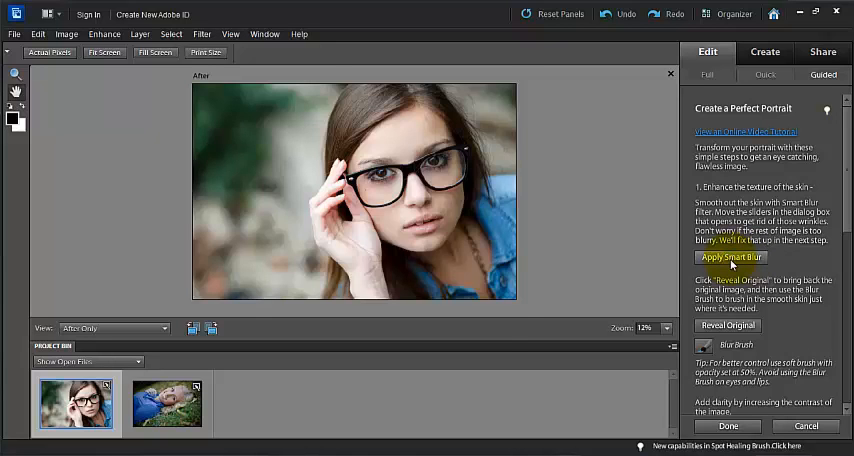
- Apply Smart Blur to the skin with a low radius and threshold after previewing the eye area
click(732, 256)
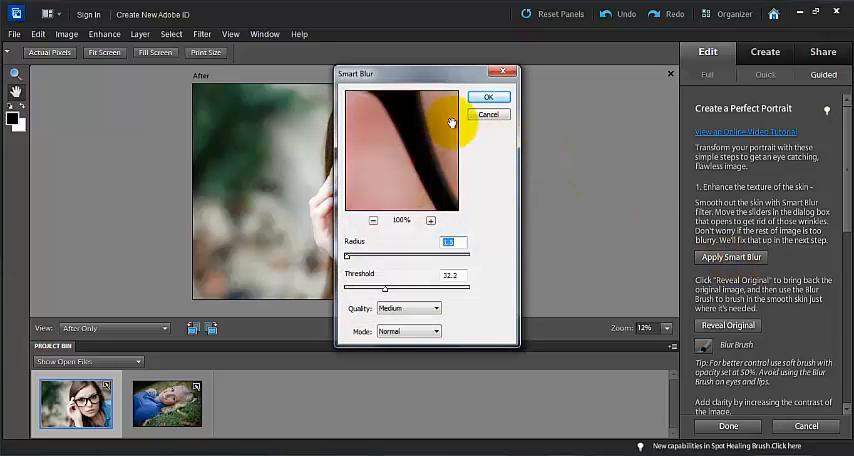
drag(452, 124, 380, 148)
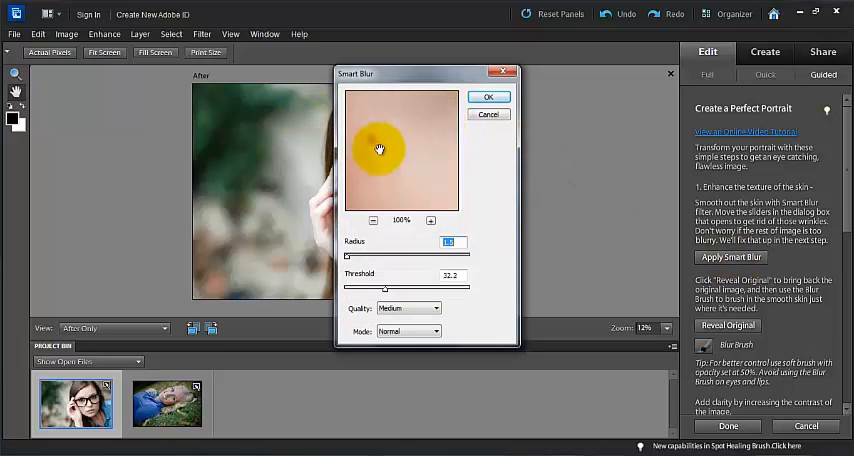
drag(380, 148, 398, 156)
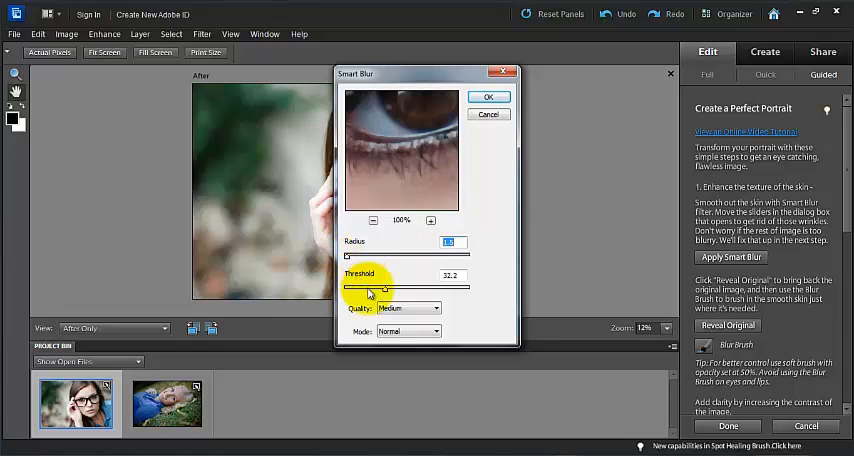
drag(372, 286, 356, 286)
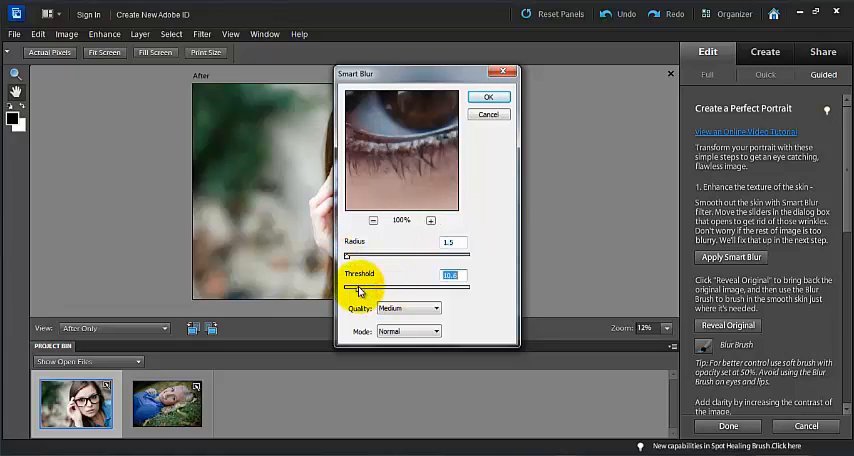
drag(352, 288, 368, 288)
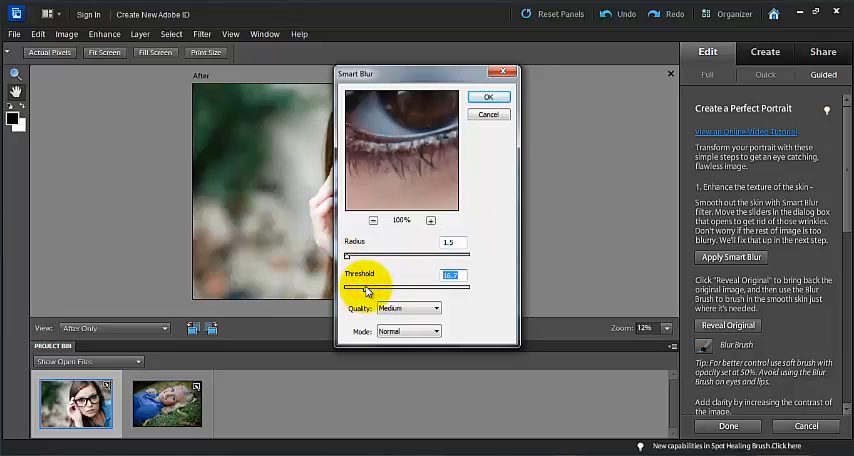
drag(368, 292, 352, 256)
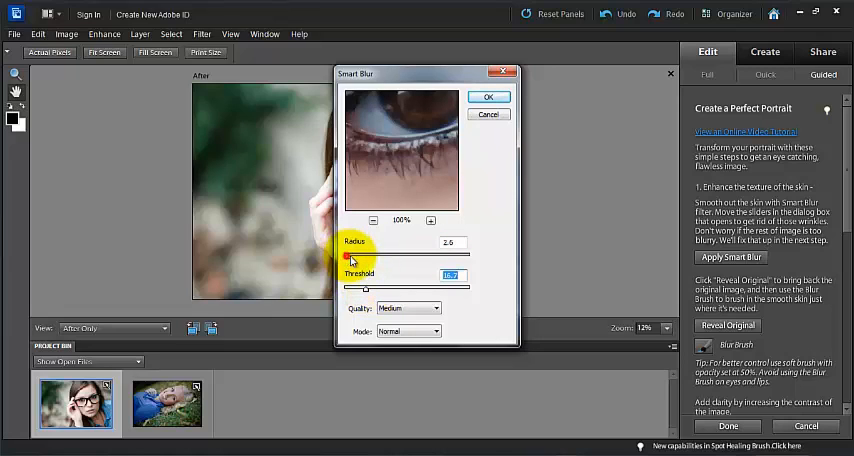
drag(352, 258, 344, 258)
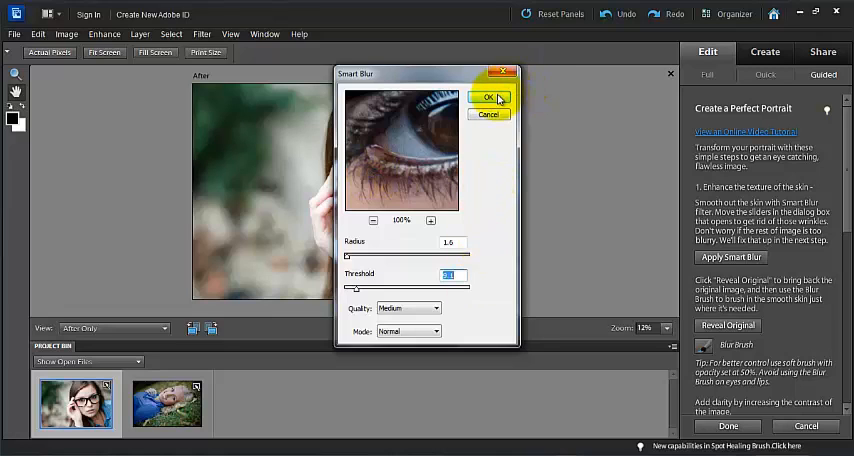
click(488, 96)
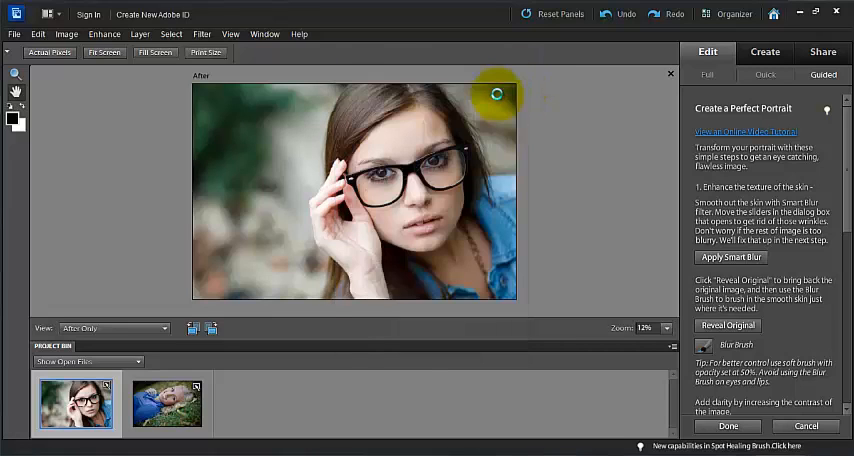
- Activate the Blur Brush in the Perfect Portrait panel for hand softening
click(732, 256)
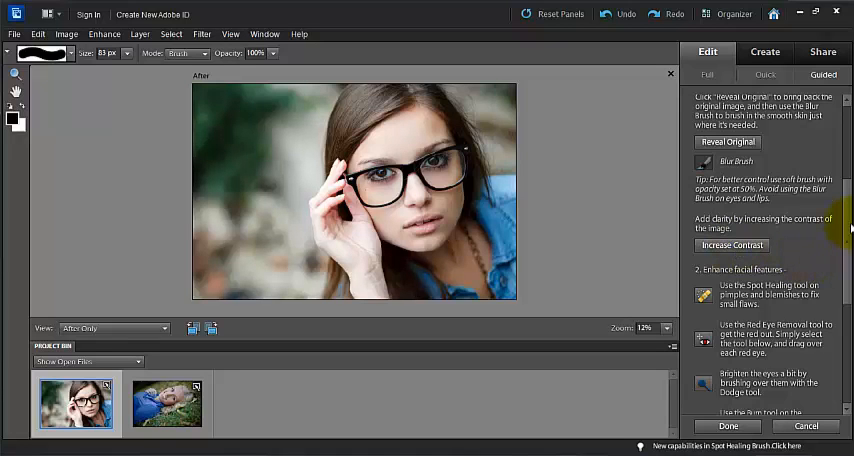
- Scroll past the Add Glow and Slim steps and exit Perfect Portrait to the Guided list
scroll(down, 3)
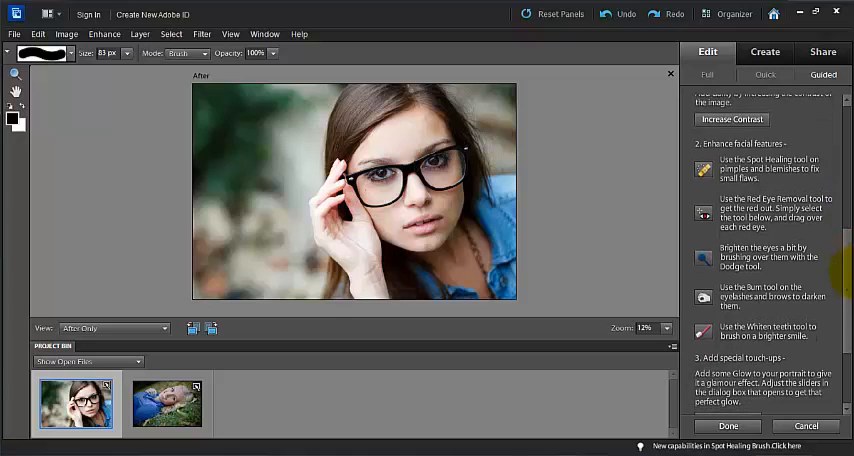
mouse_move(754, 316)
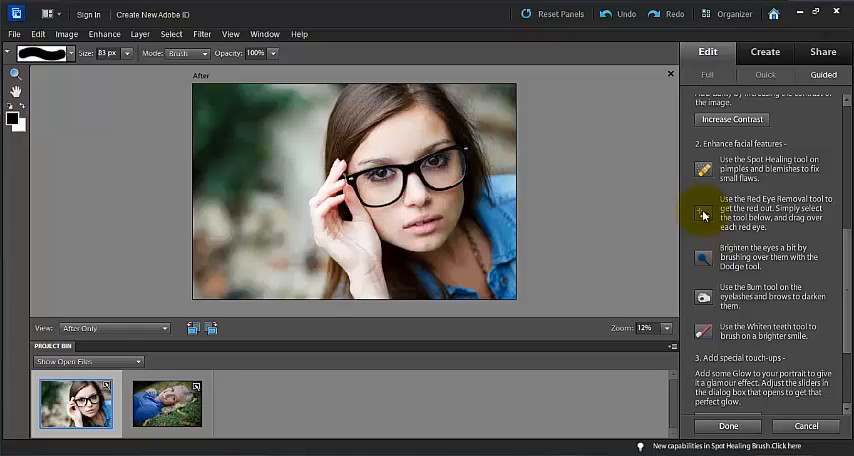
mouse_move(698, 172)
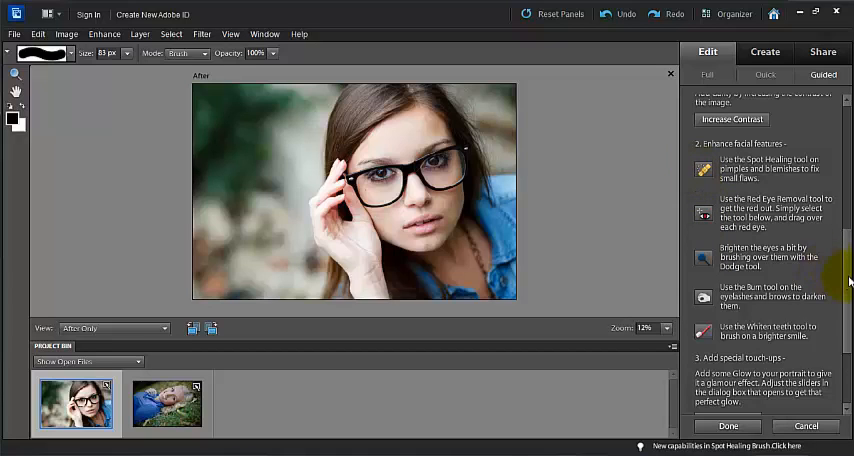
scroll(down, 3)
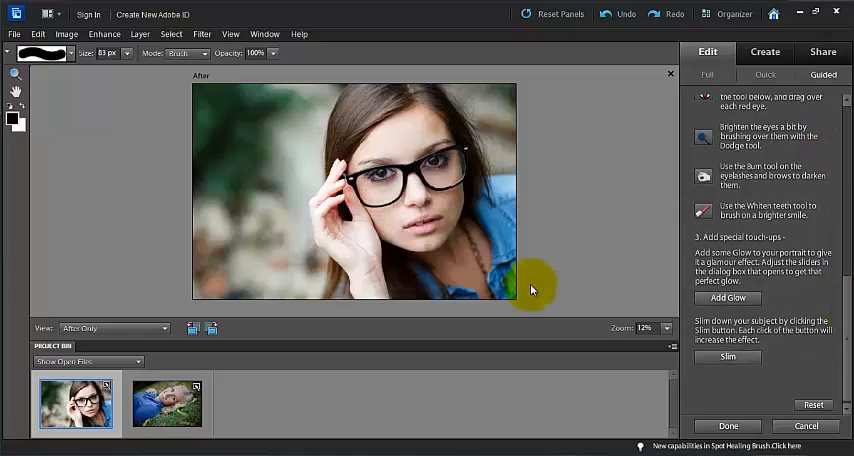
mouse_move(780, 298)
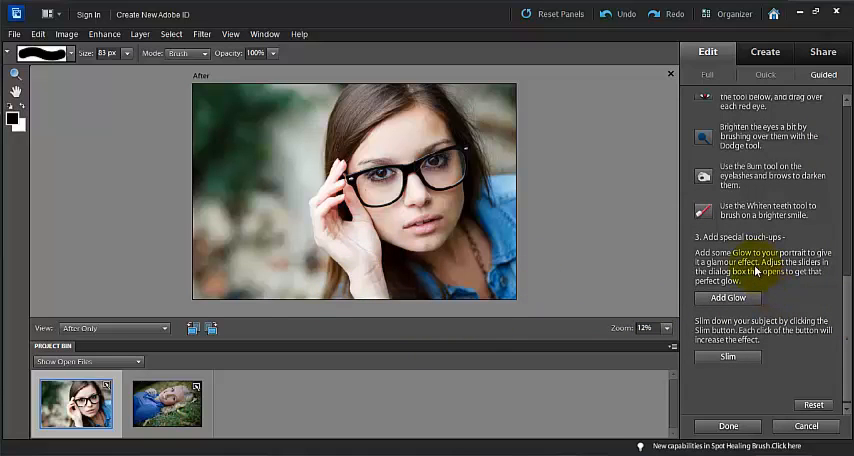
click(728, 356)
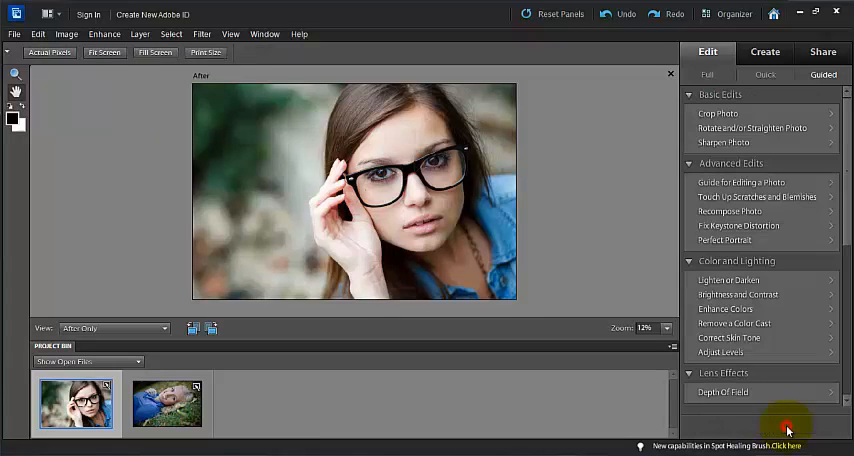
mouse_move(730, 280)
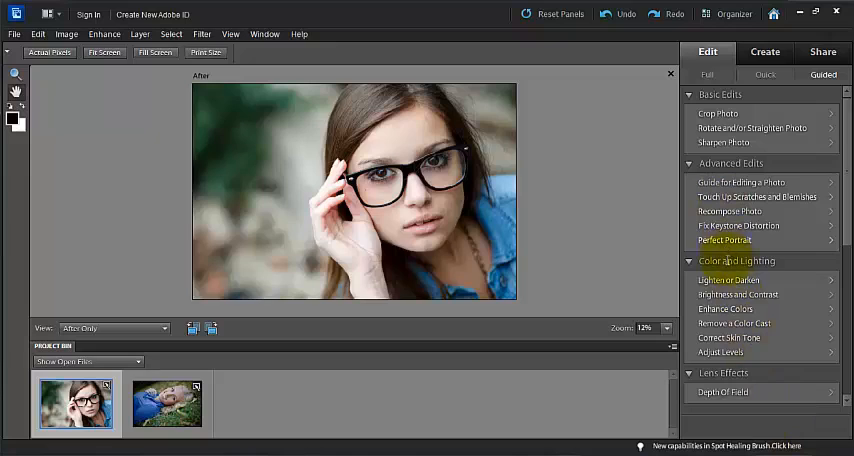
mouse_move(726, 280)
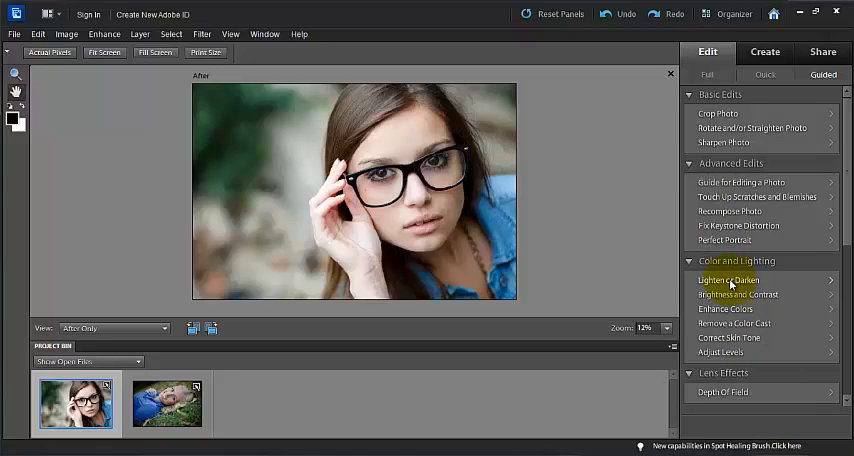
click(732, 280)
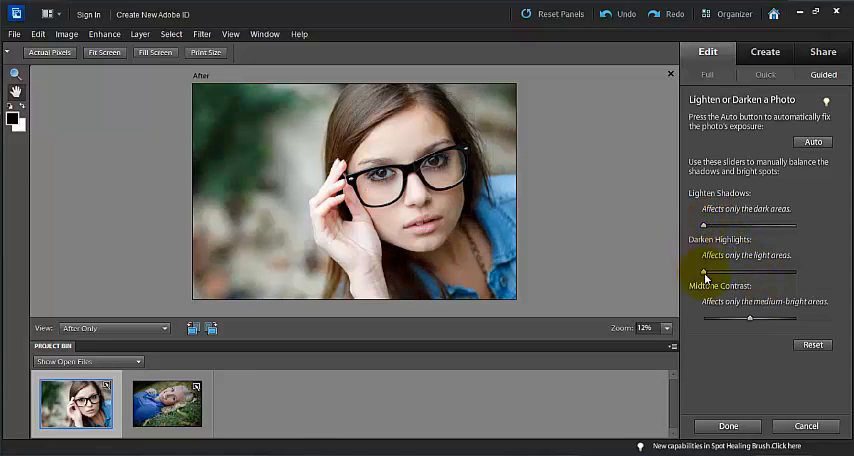
drag(704, 276, 750, 318)
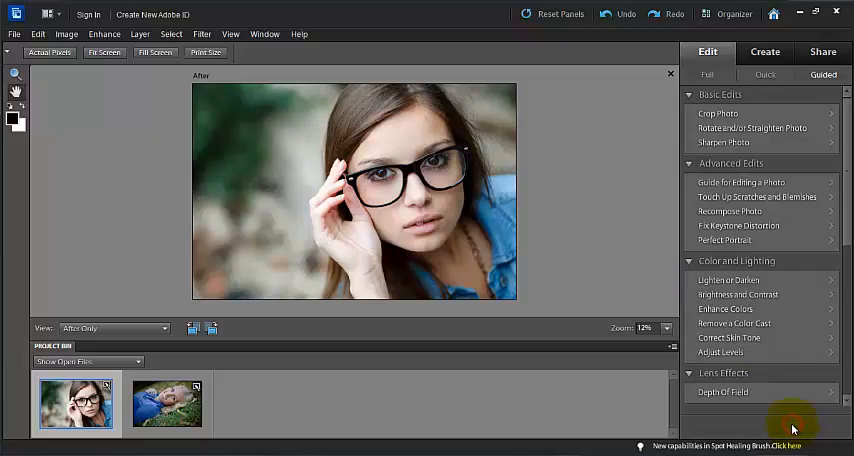
- Start Remove a Color Cast under Color and Lighting, reaching its eyedropper step
click(738, 294)
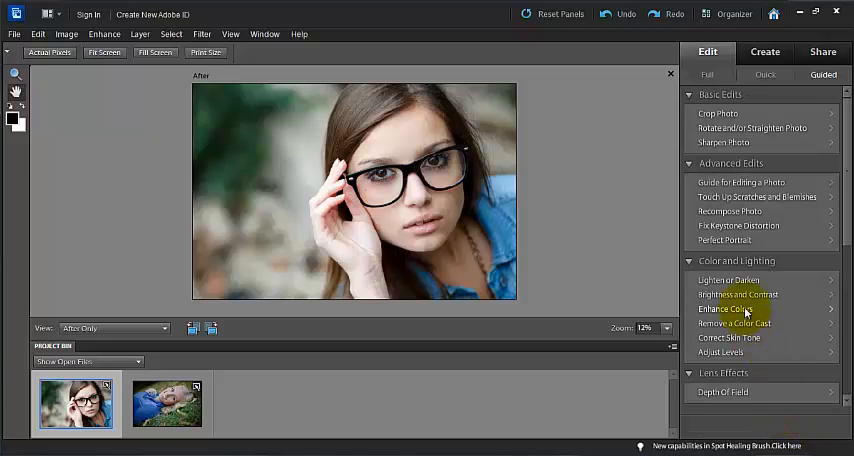
click(724, 308)
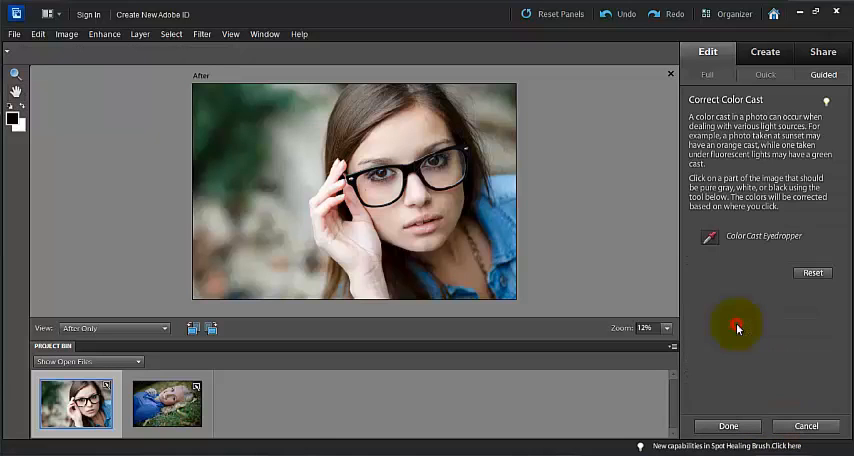
mouse_move(710, 238)
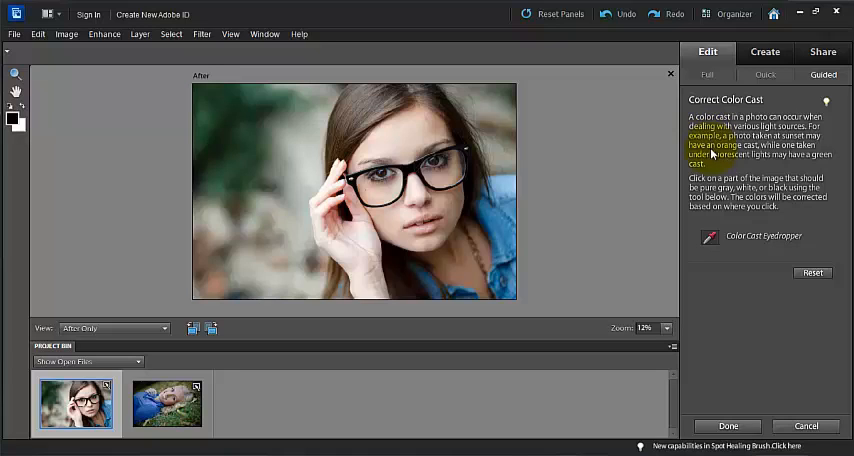
mouse_move(716, 162)
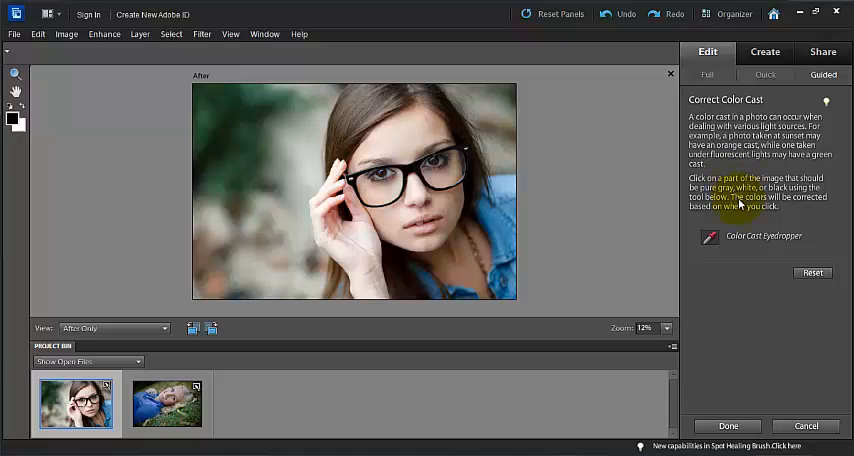
click(420, 262)
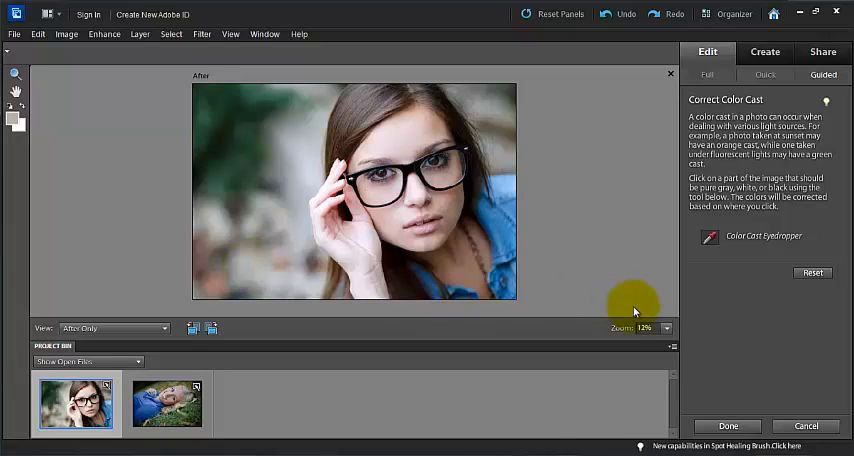
- Sample the background, glasses and other spots with the Color Cast Eyedropper, then cancel the correction
click(300, 152)
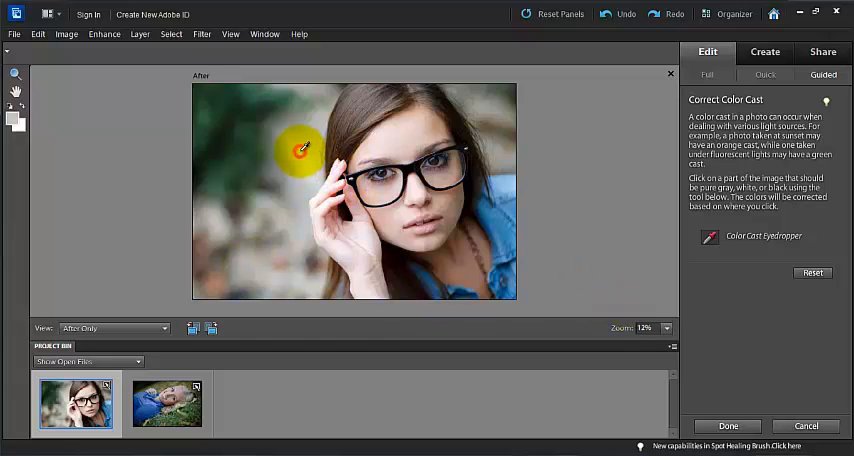
mouse_move(316, 84)
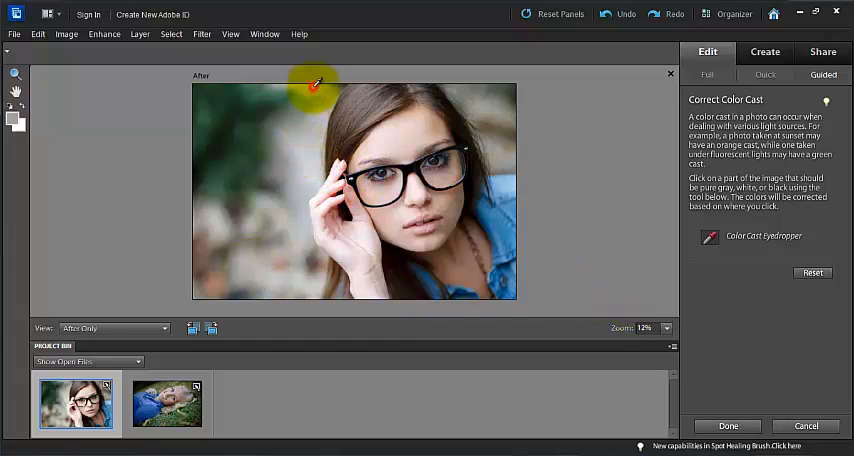
mouse_move(504, 104)
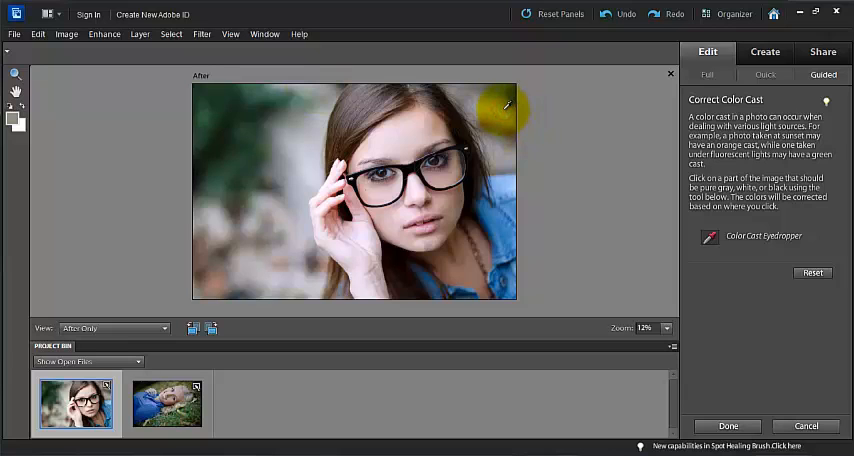
click(380, 176)
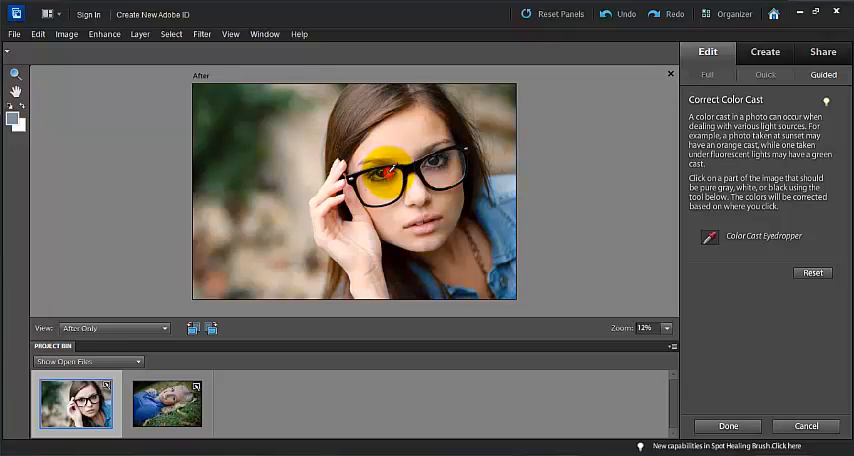
click(380, 170)
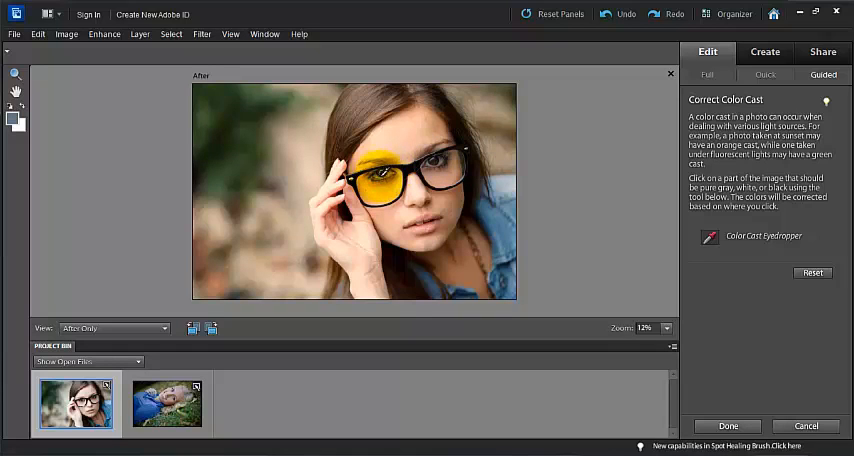
click(288, 268)
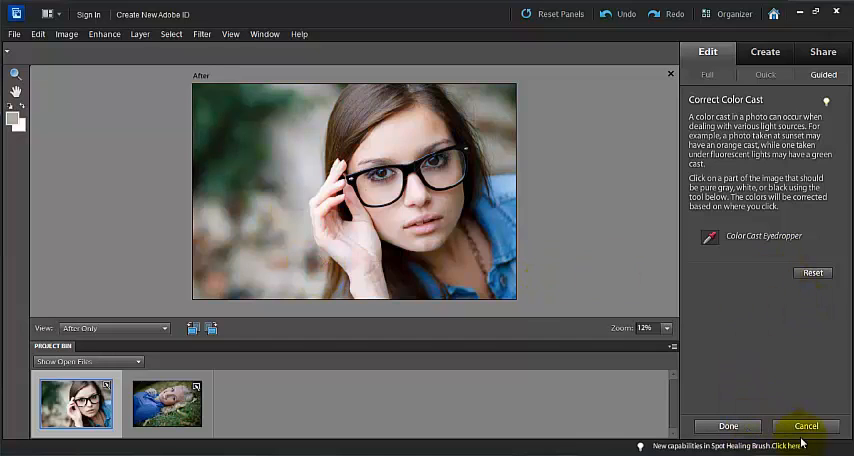
click(812, 272)
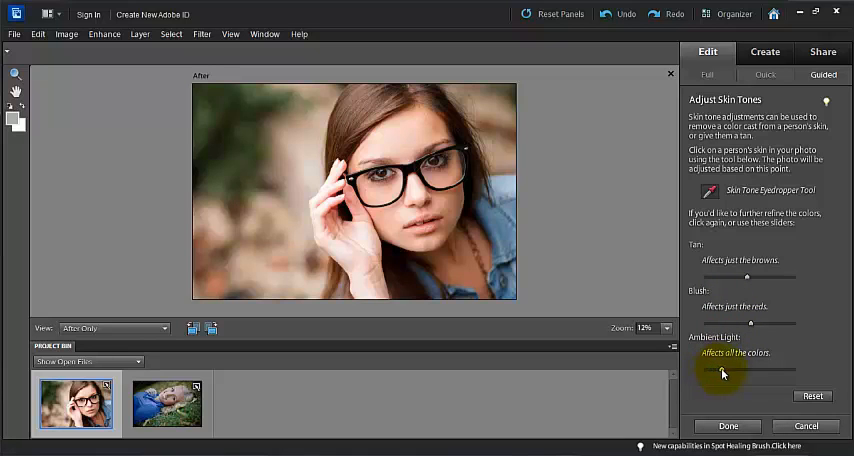
- Try the Ambient Light slider in Adjust Skin Tones, then leave the panel
drag(722, 372, 708, 376)
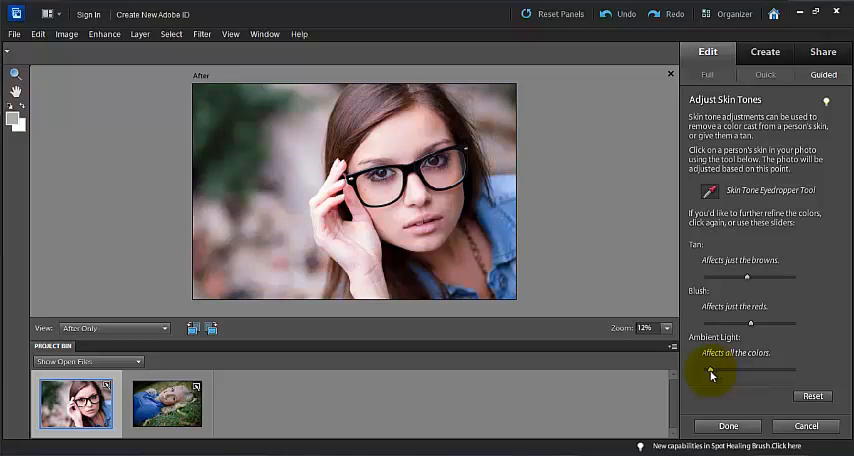
click(804, 424)
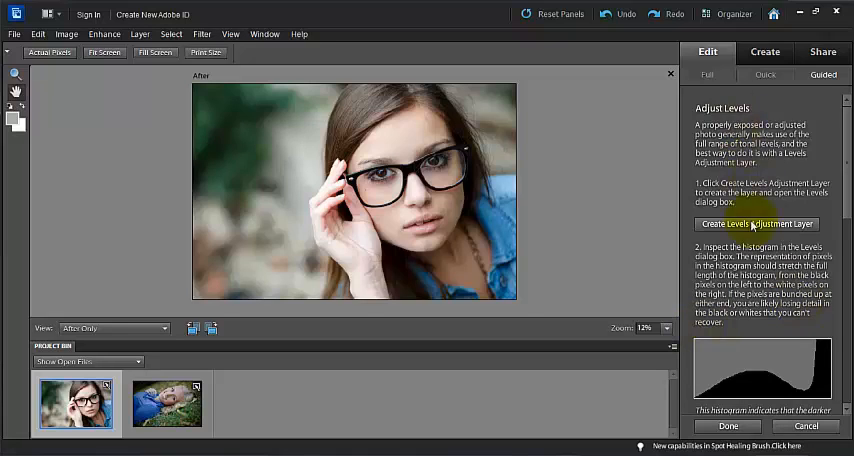
mouse_move(776, 240)
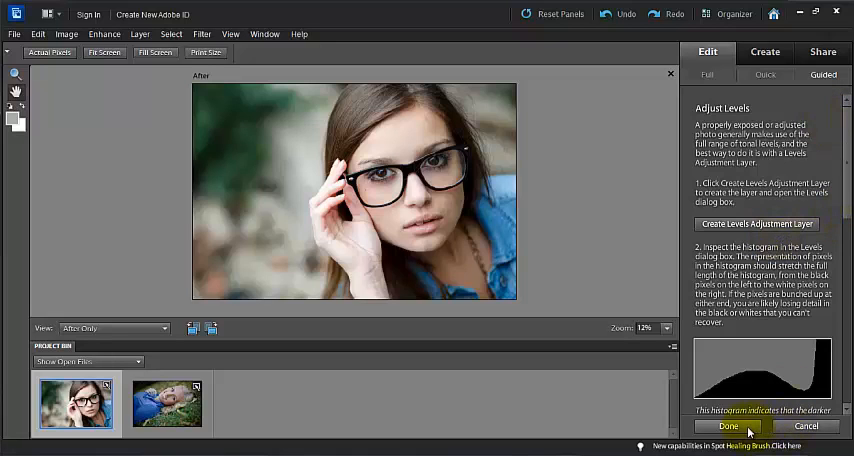
- Finish the Adjust Levels guided edit with Done, returning to the Guided list
click(728, 426)
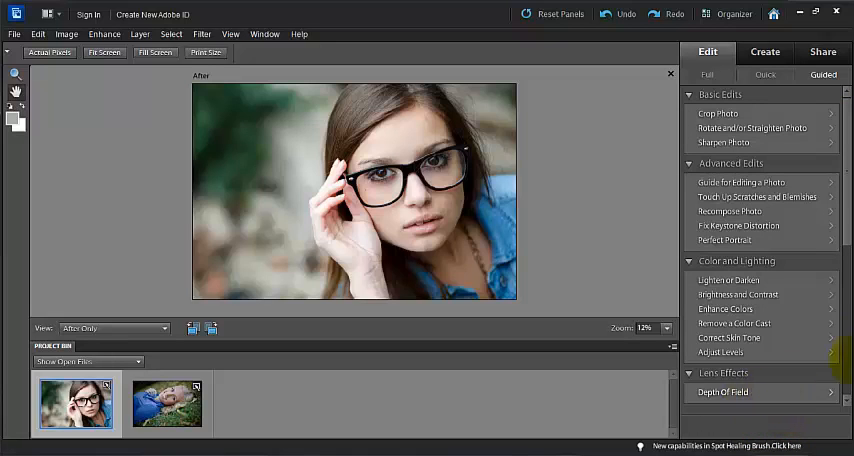
- Start the Depth Of Field guided edit with the Simple method and add its default blur
scroll(down, 3)
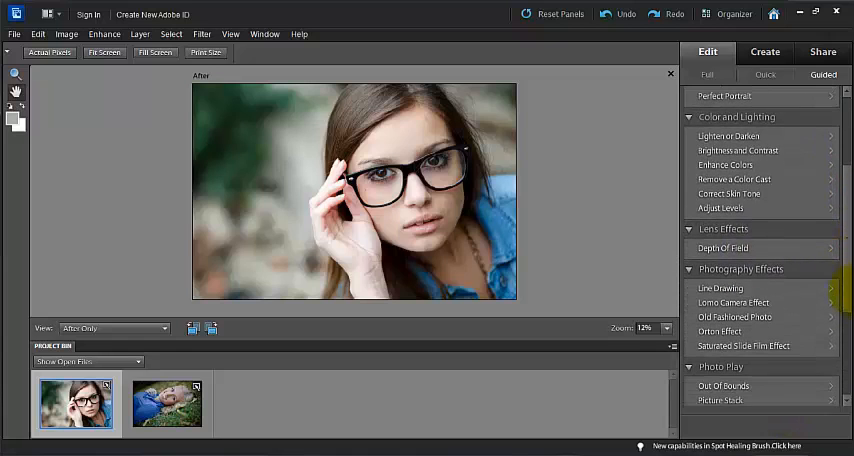
scroll(down, 3)
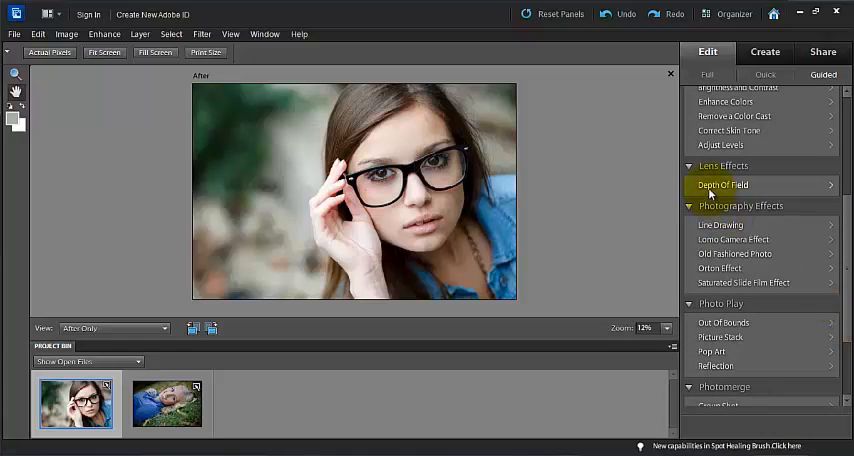
click(724, 184)
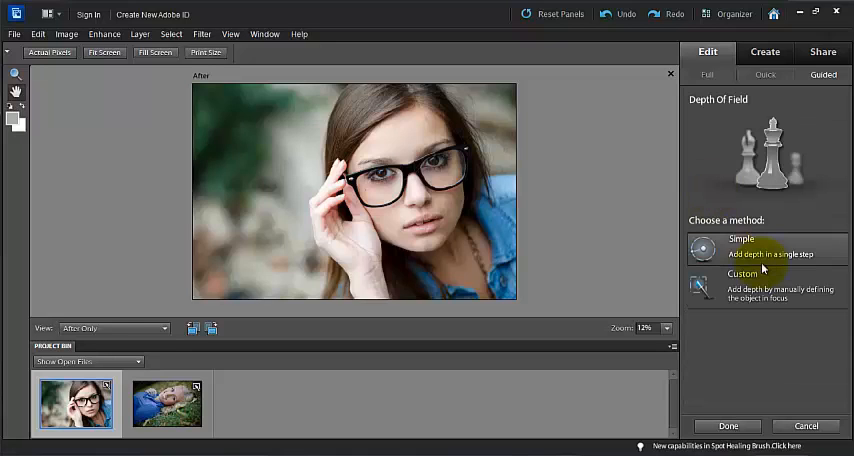
click(744, 284)
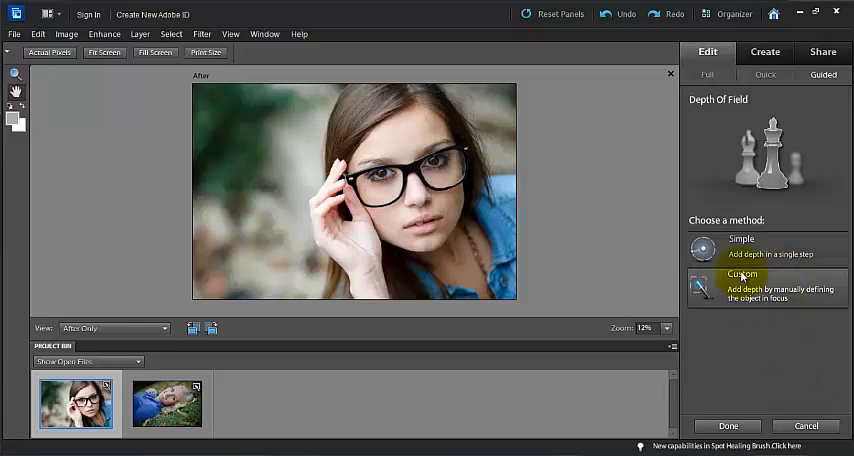
click(740, 240)
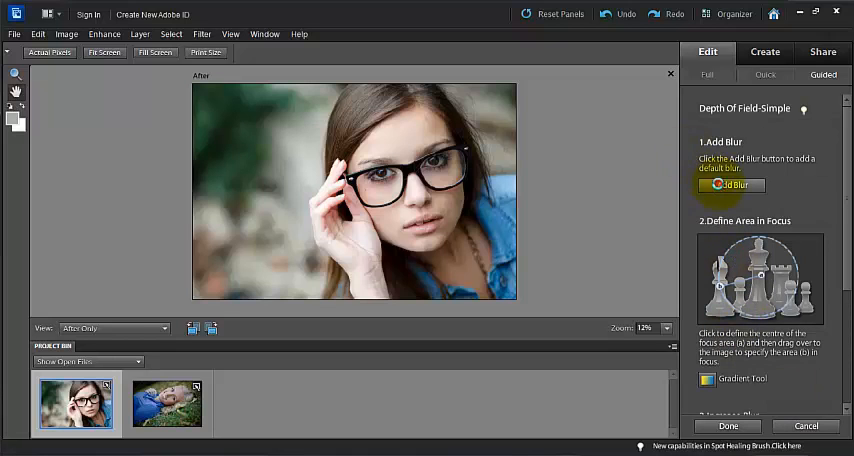
click(732, 184)
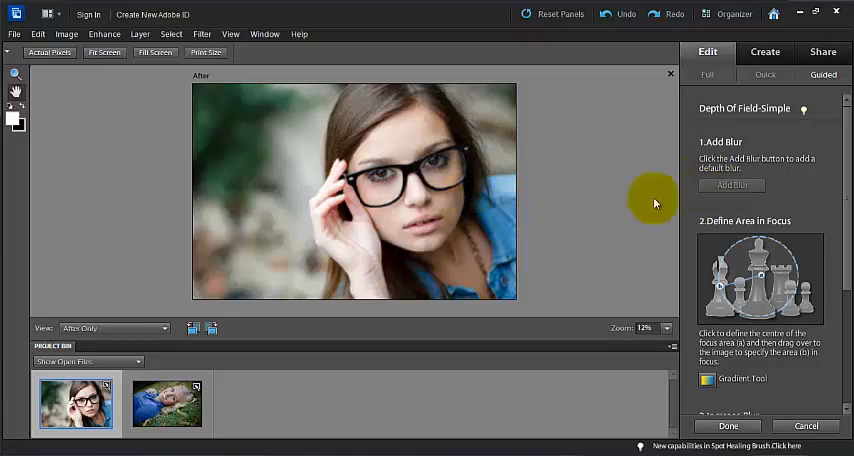
mouse_move(836, 348)
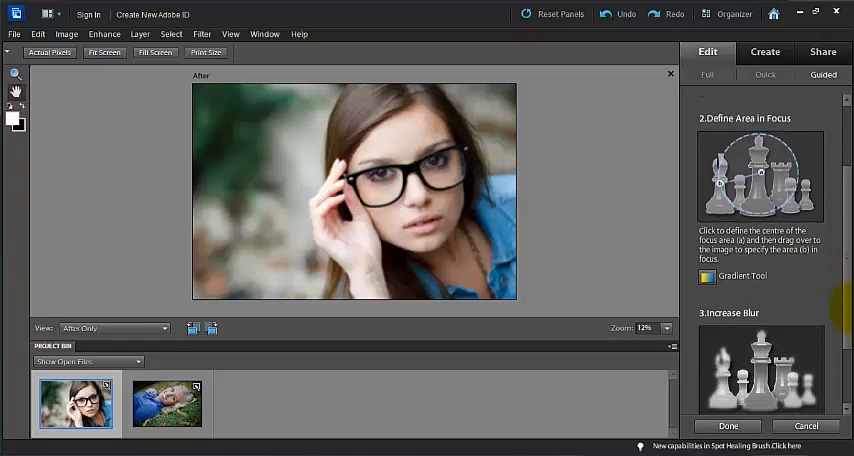
- Use the Gradient Tool to keep the woman's face sharp, then raise the Increase Blur slider
click(410, 180)
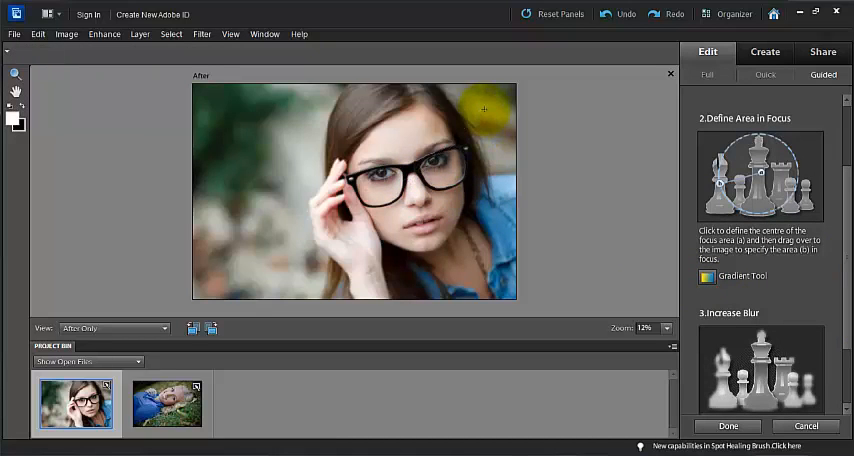
drag(482, 108, 330, 240)
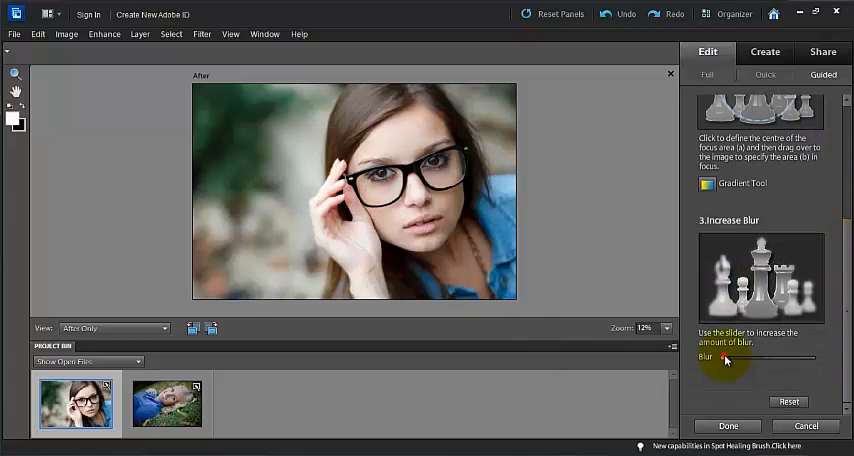
drag(728, 360, 748, 360)
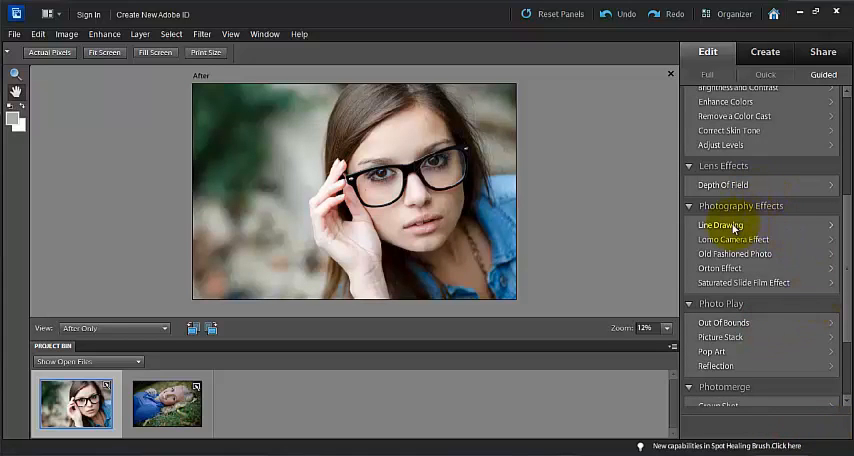
mouse_move(734, 240)
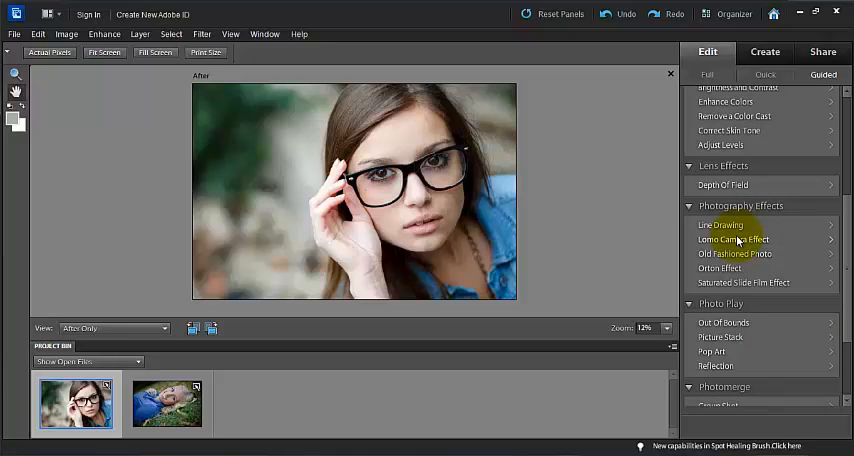
mouse_move(736, 252)
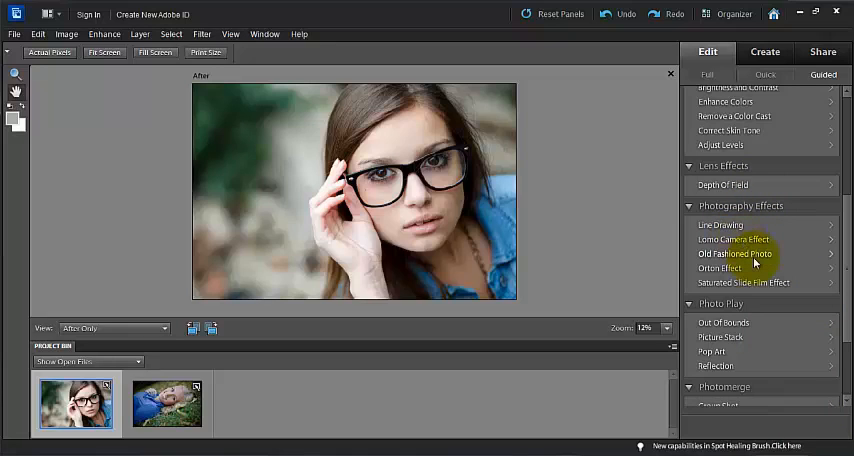
mouse_move(736, 272)
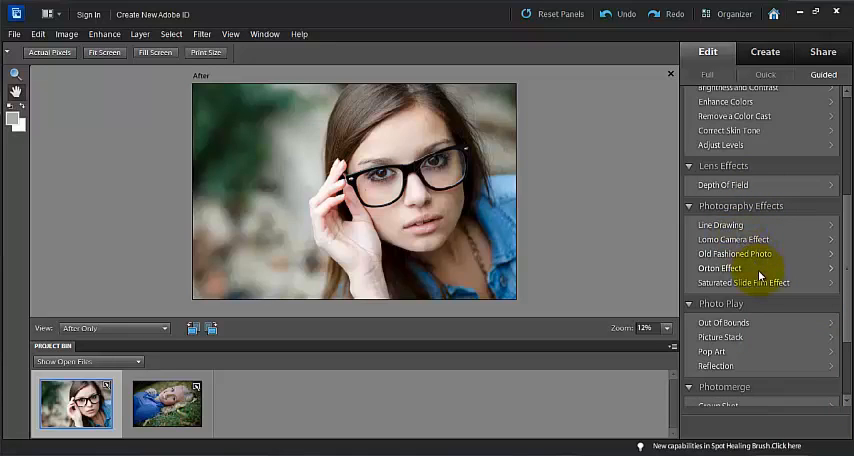
mouse_move(768, 292)
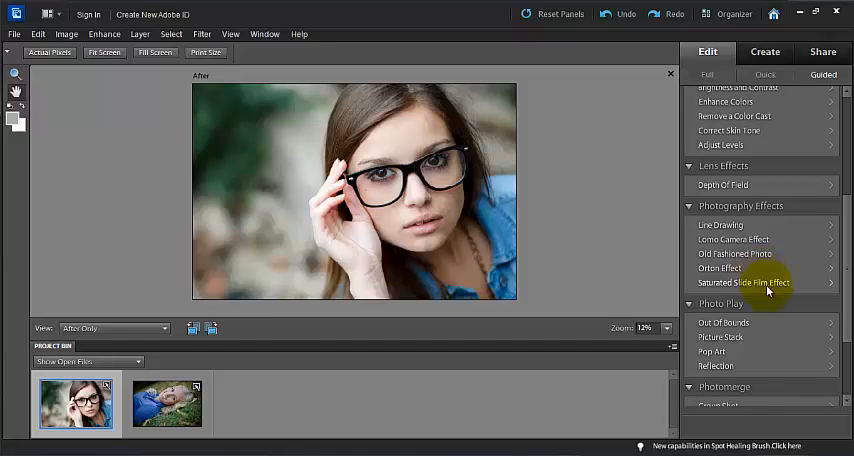
click(744, 282)
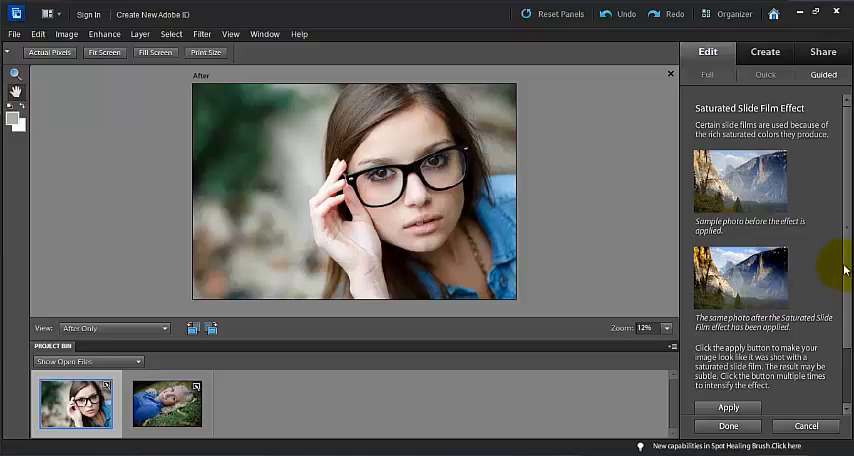
click(728, 348)
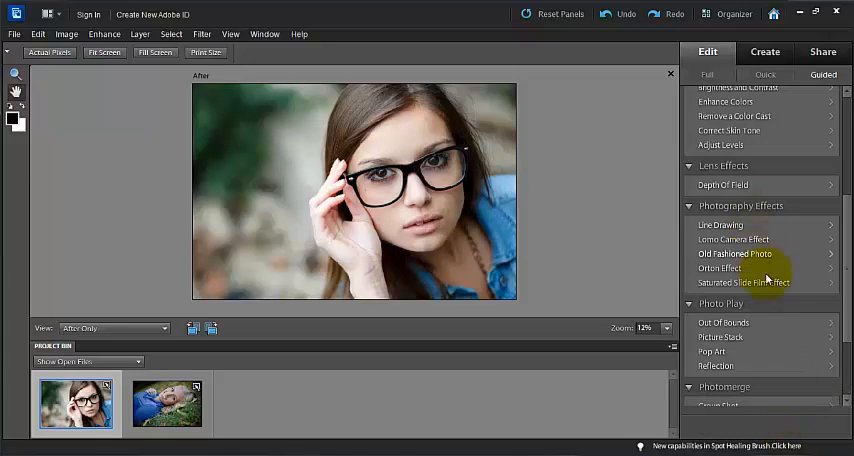
scroll(down, 3)
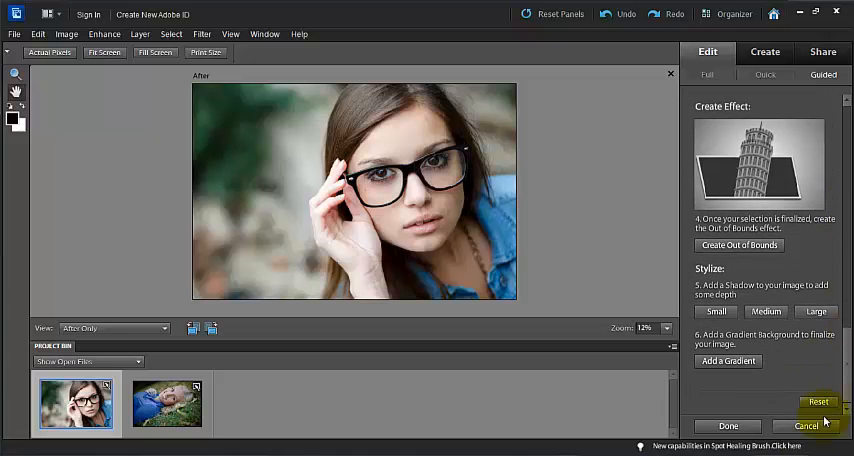
click(806, 424)
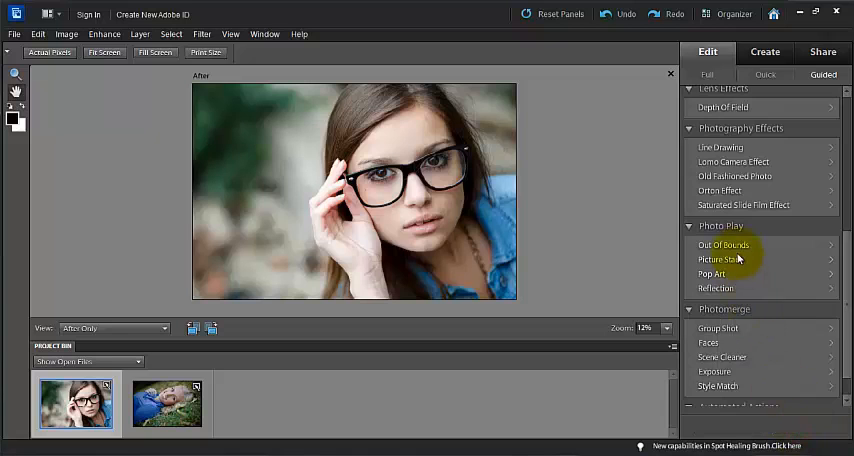
mouse_move(742, 280)
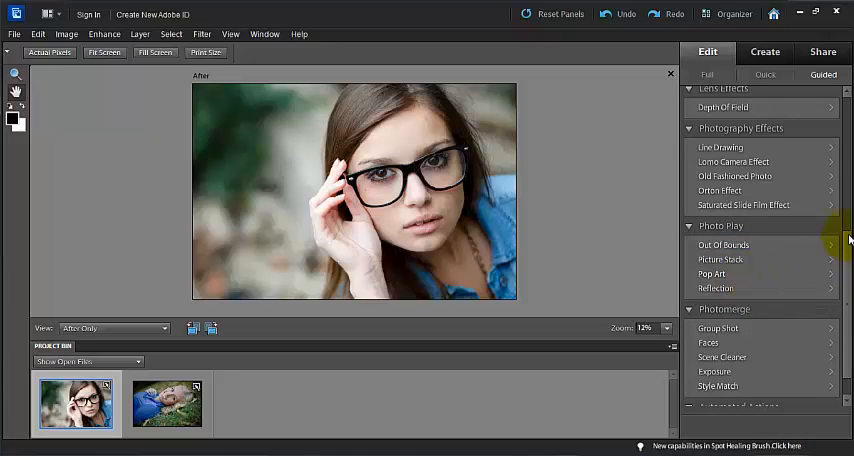
scroll(down, 3)
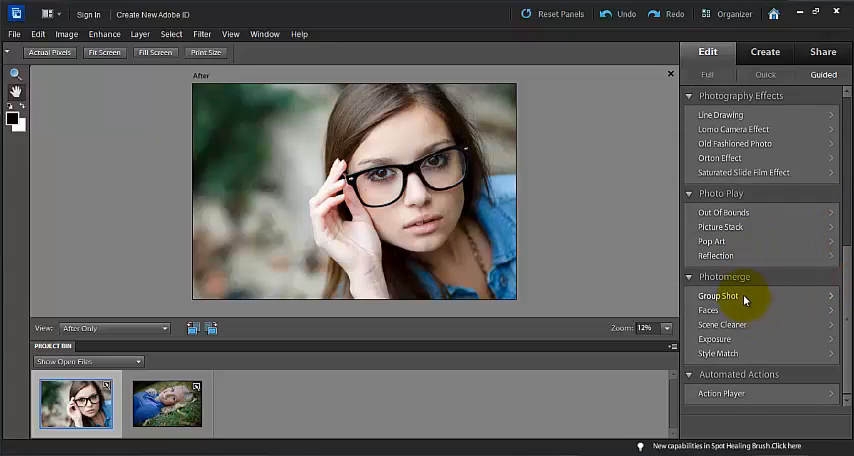
mouse_move(736, 298)
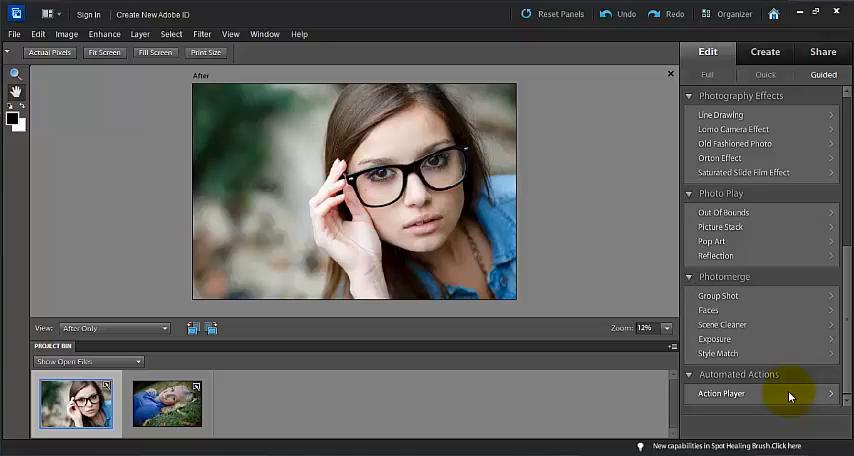
- Open the Action Player, choose the Special Effects set and pick one of its actions
click(720, 392)
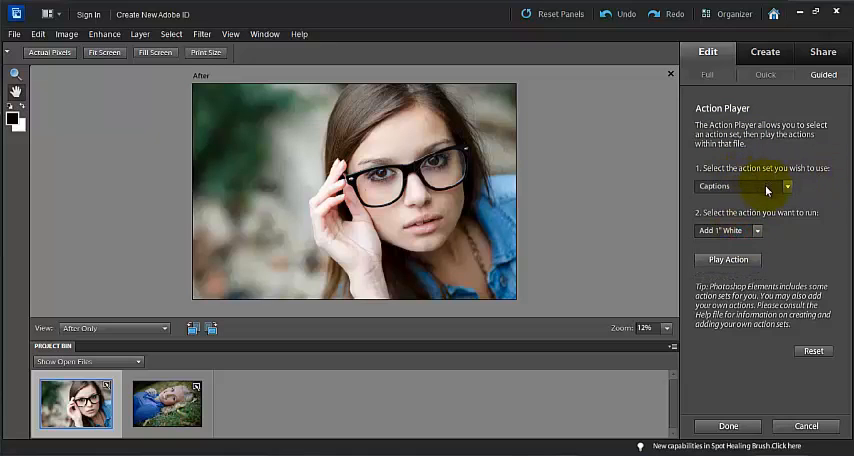
click(744, 186)
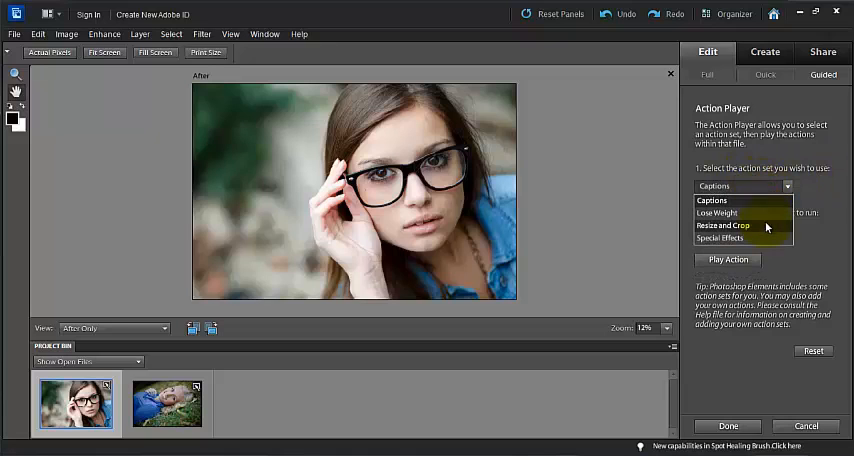
click(720, 238)
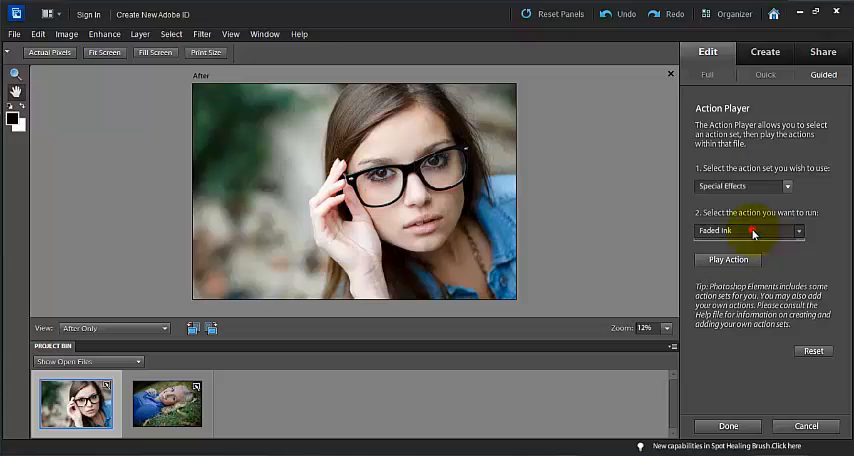
click(746, 230)
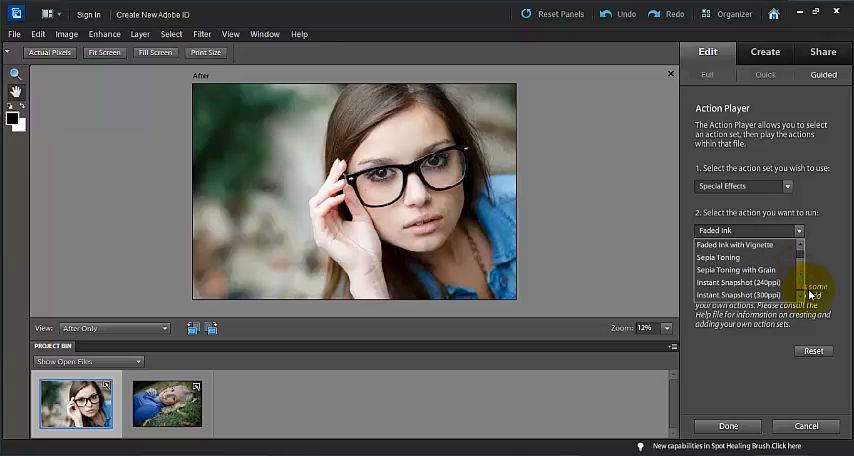
click(748, 230)
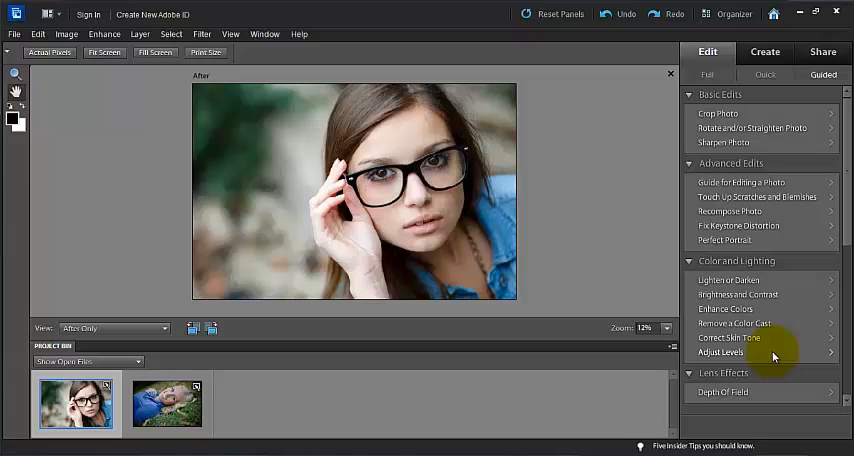
- Switch from Guided edits to the Full editing workspace
click(708, 74)
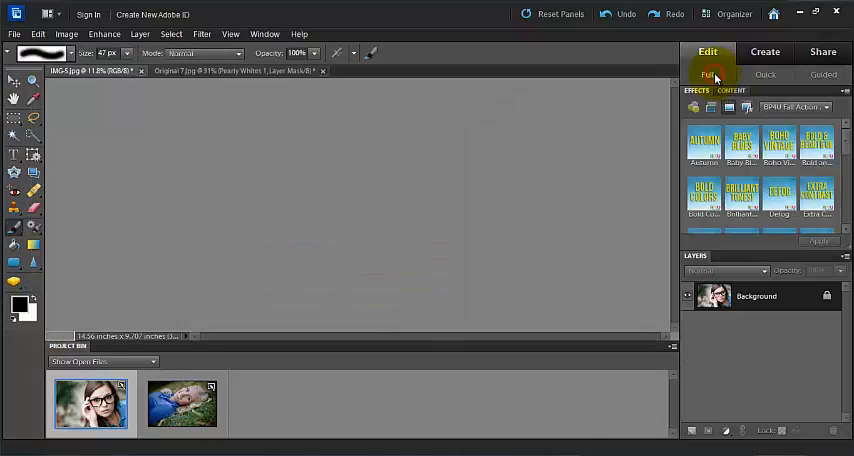